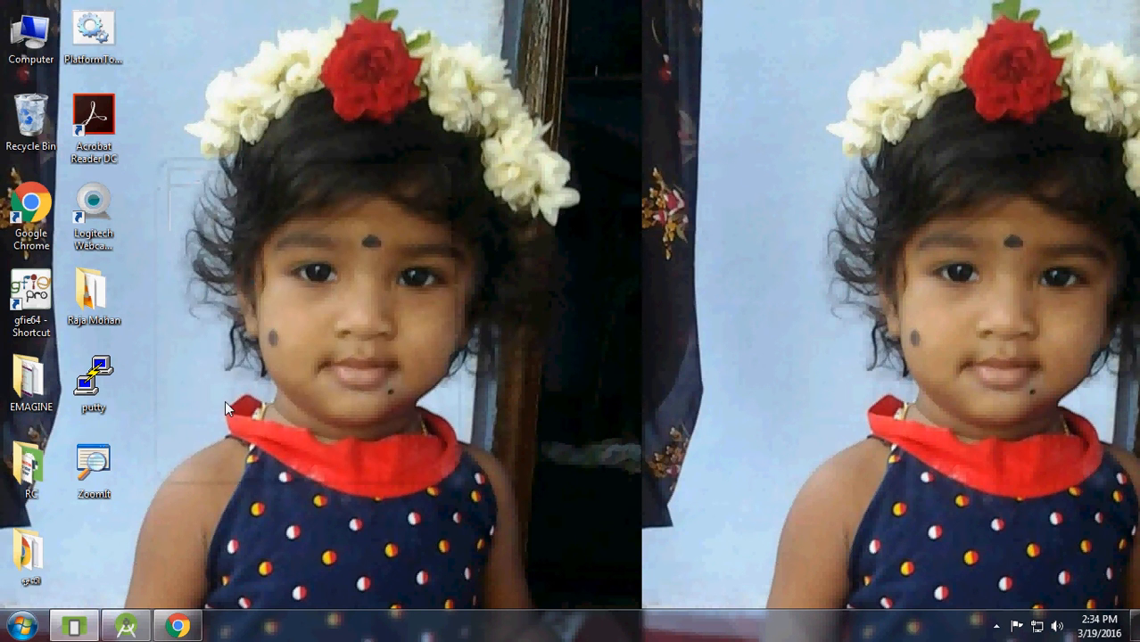
mouse_move(239, 542)
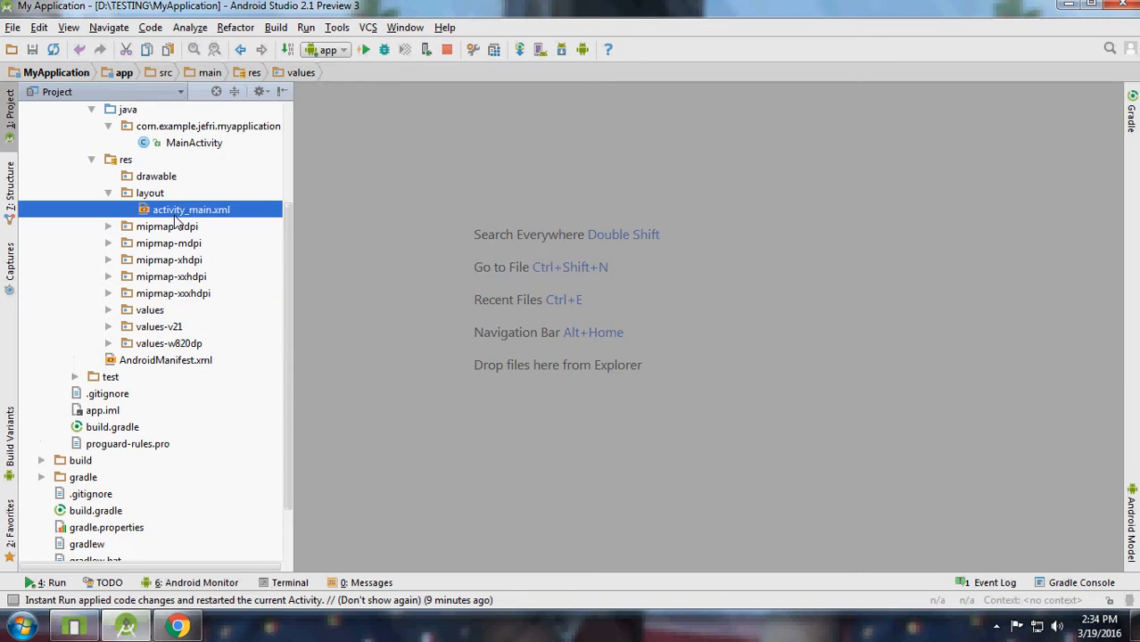
Open activity_main.xml, delete its widget XML, and check the Design and Text views.
double_click(190, 209)
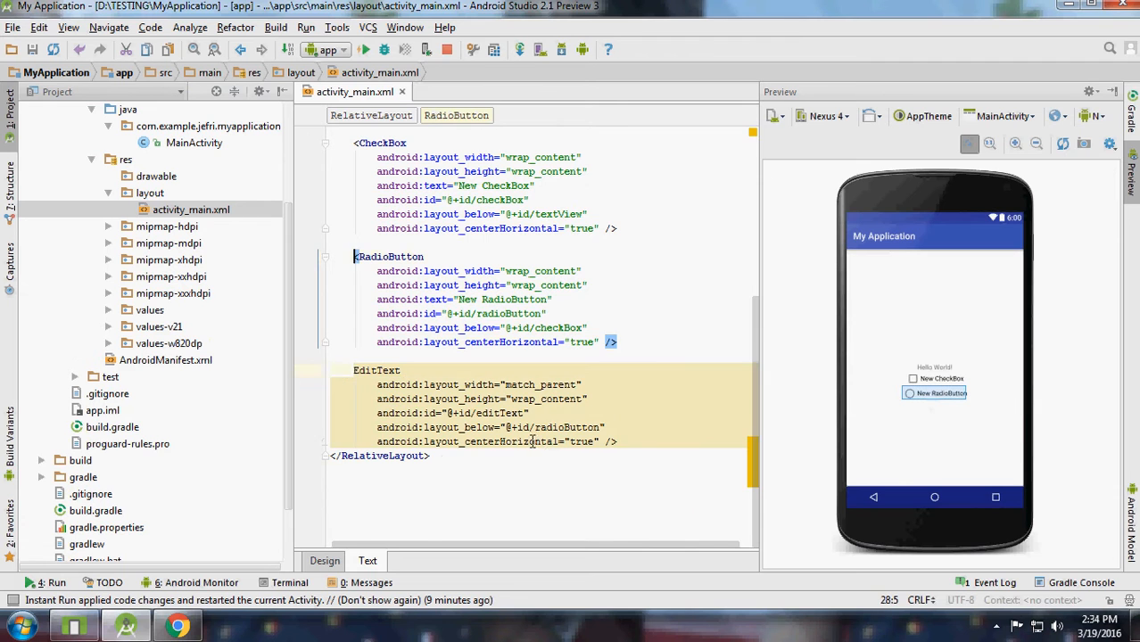
click(323, 560)
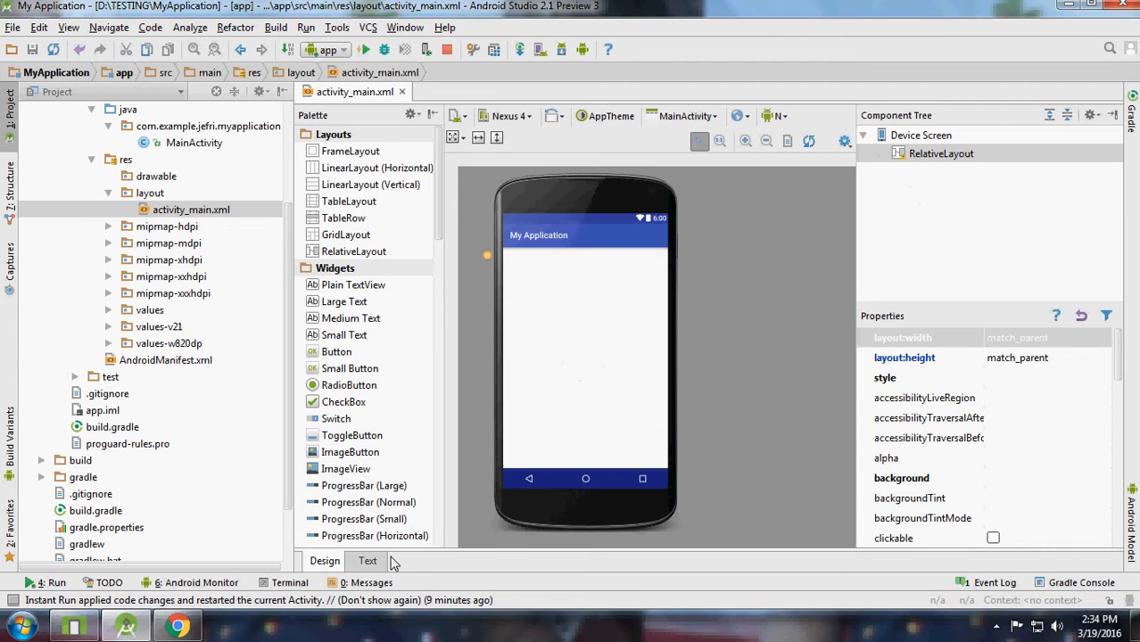
click(367, 560)
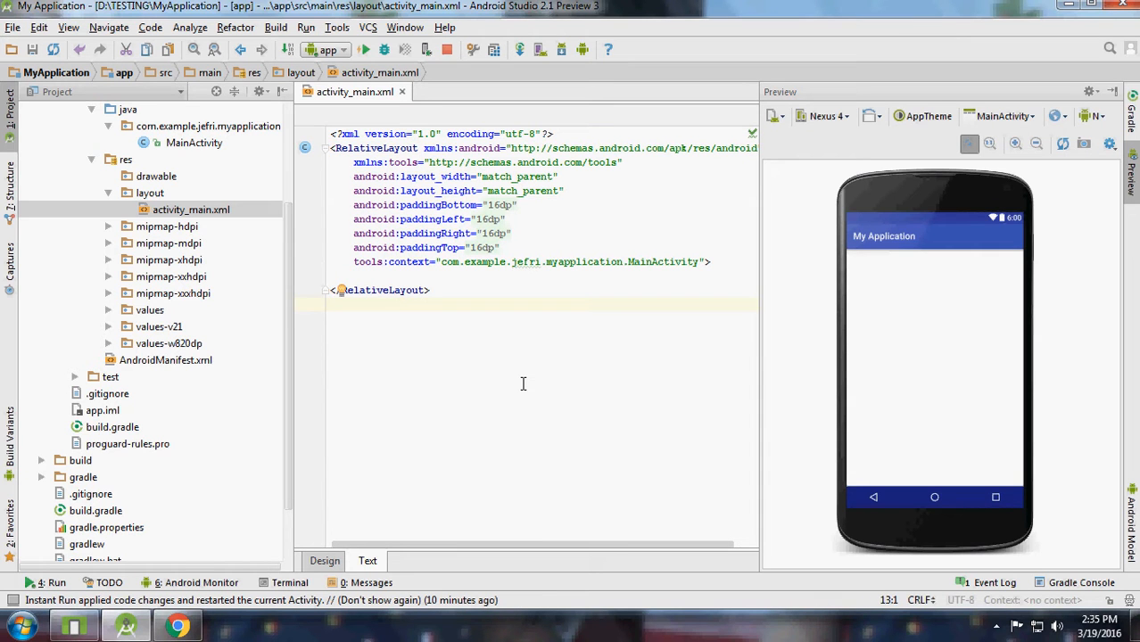
mouse_move(353, 526)
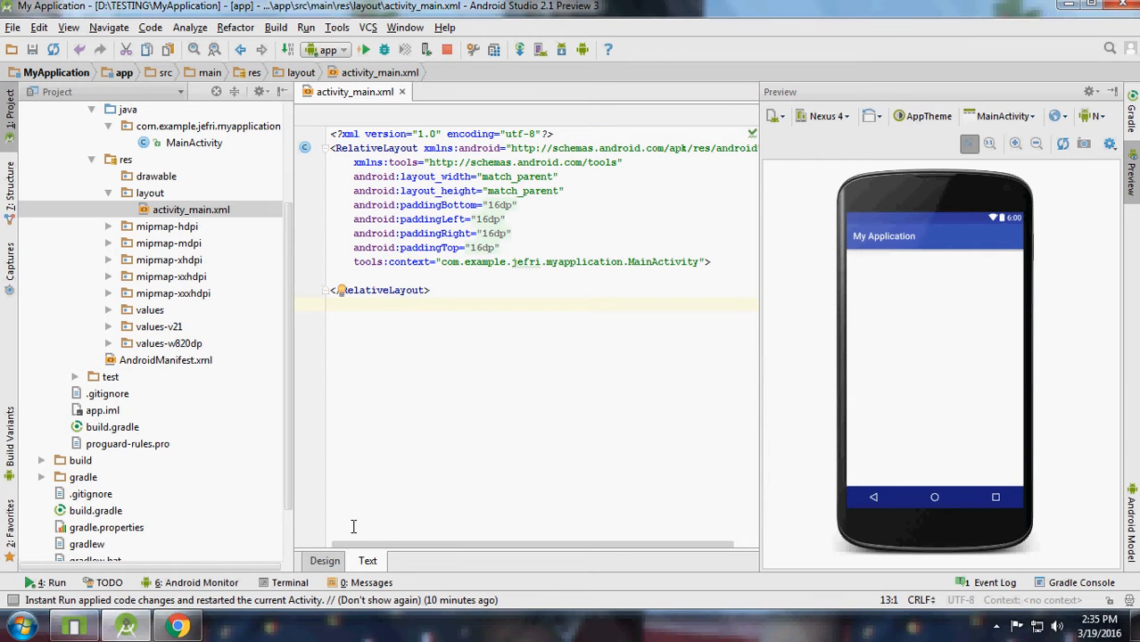
Drop a Button, CheckBox, ImageButton and ImageView onto the device, with New Button moved to the bottom.
click(324, 560)
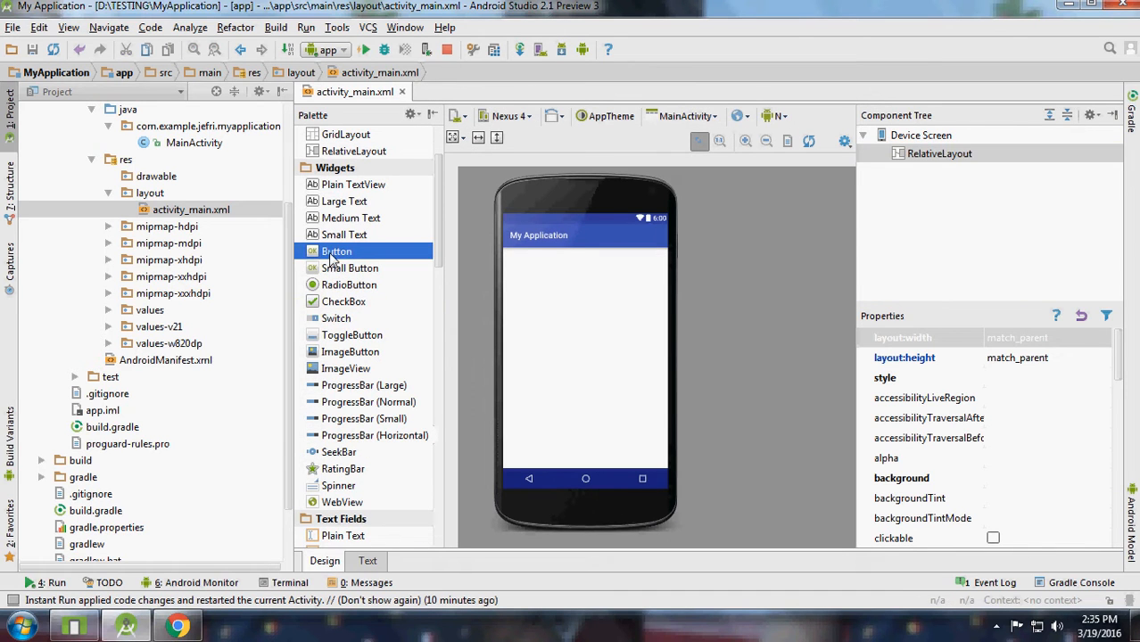
drag(336, 250, 533, 263)
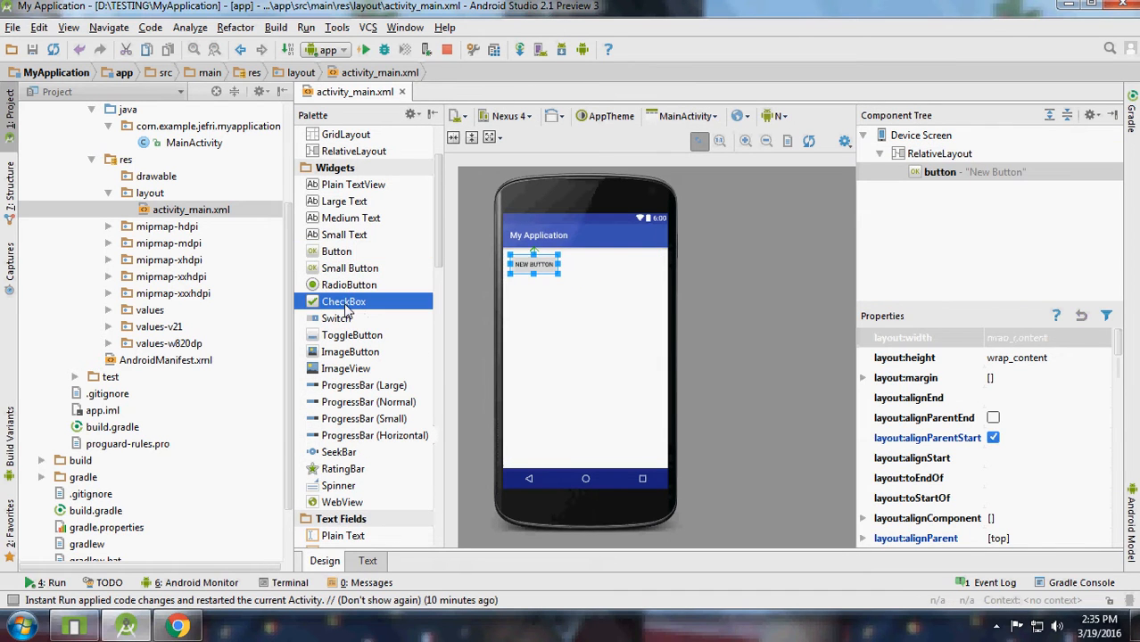
drag(343, 301, 535, 357)
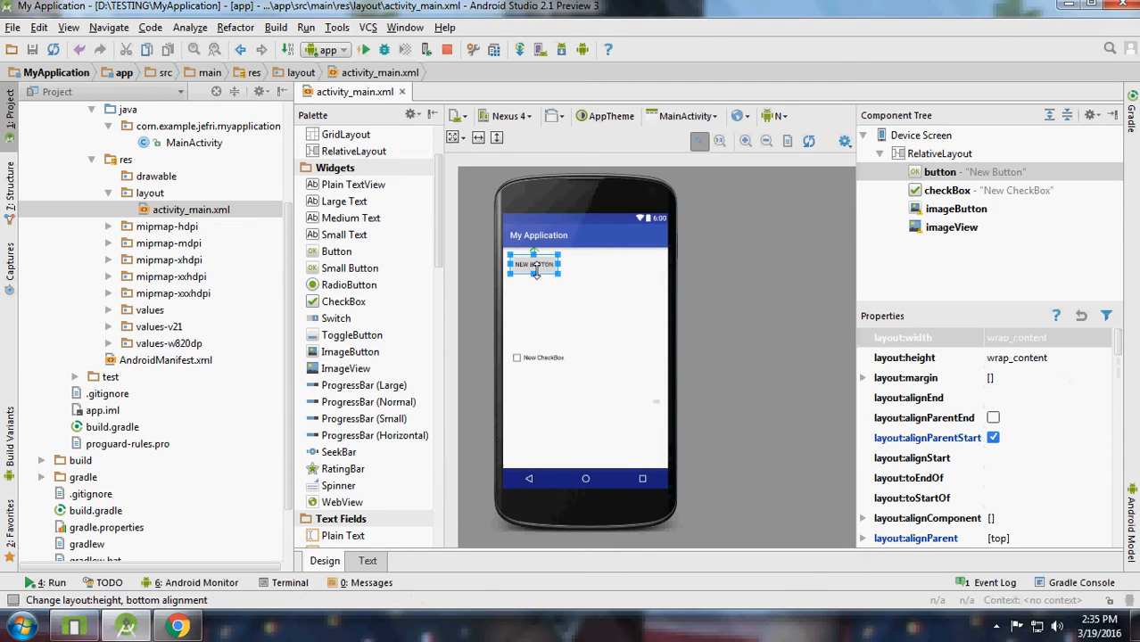
drag(535, 263, 640, 470)
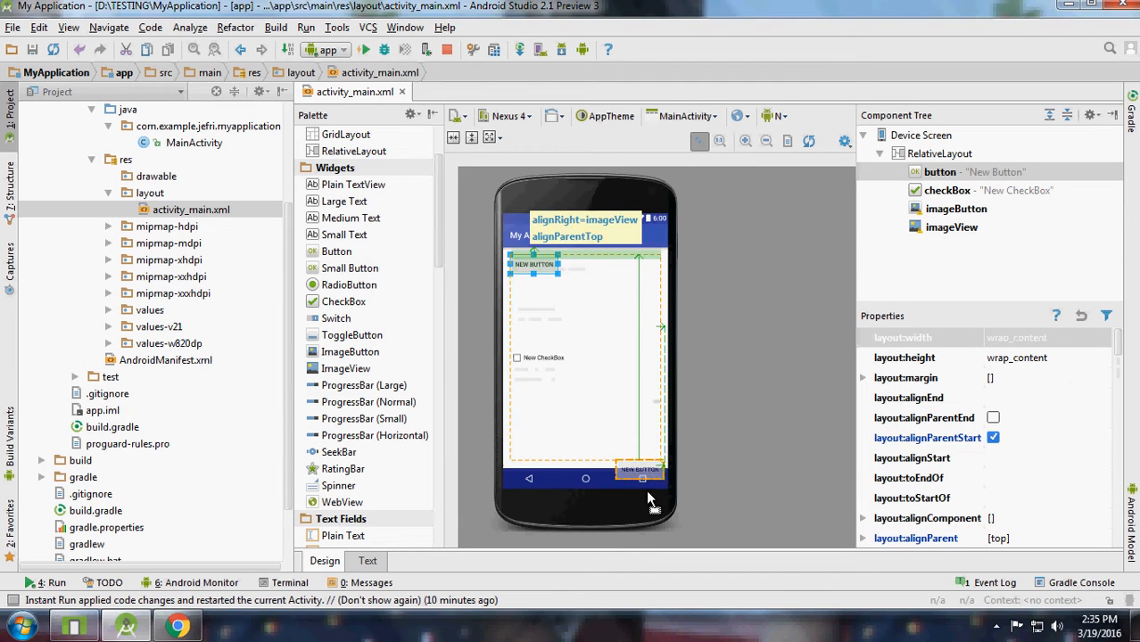
drag(640, 470, 534, 449)
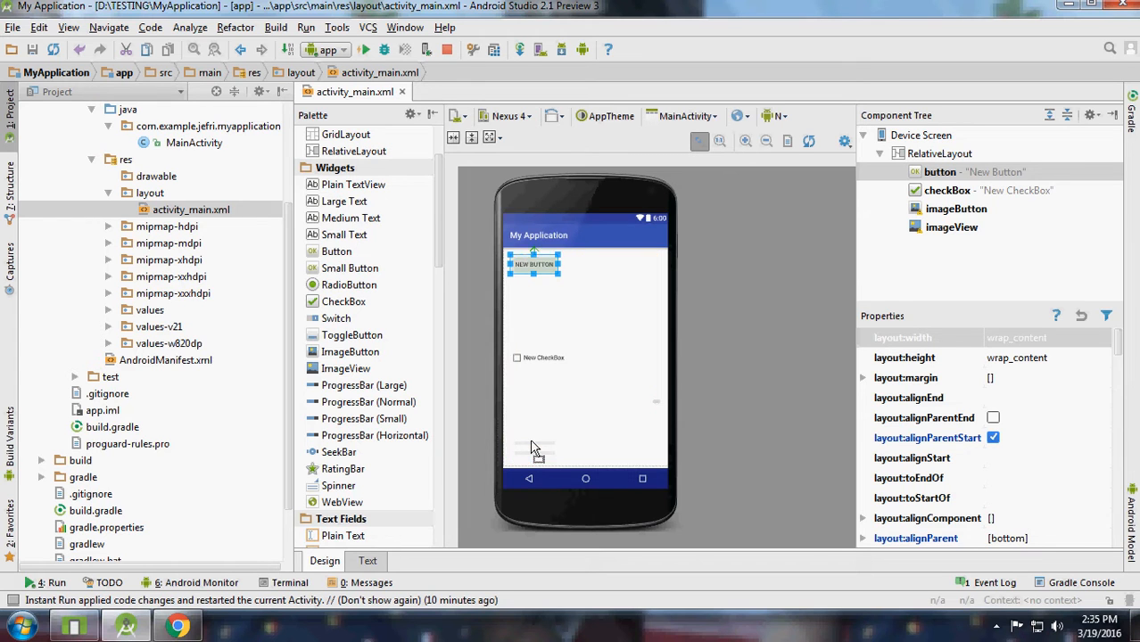
drag(533, 264, 533, 450)
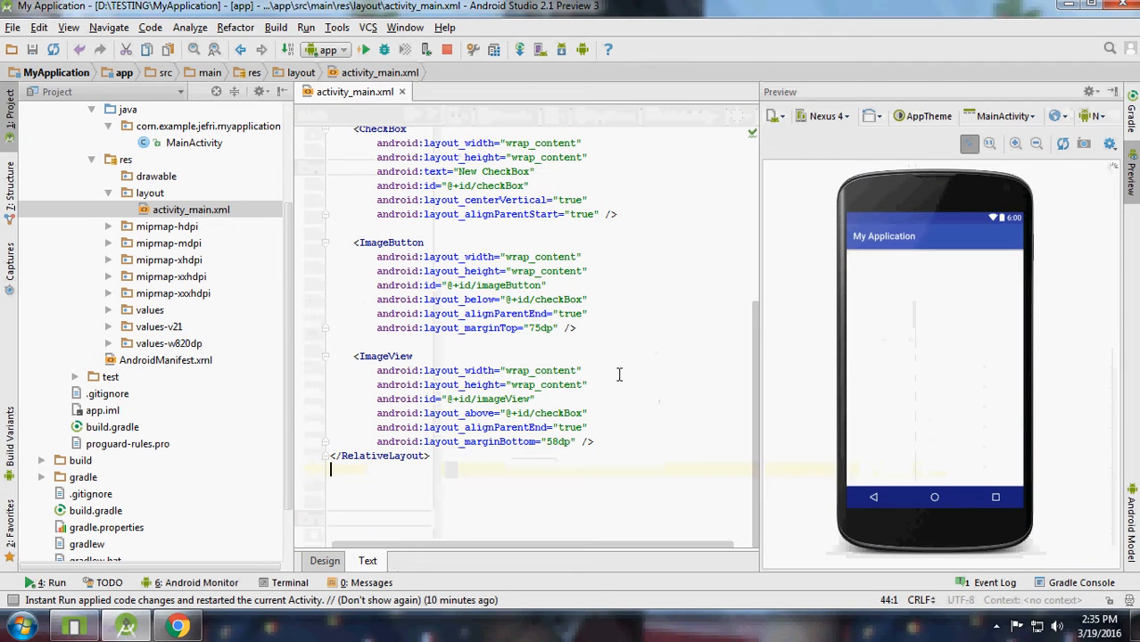
click(496, 412)
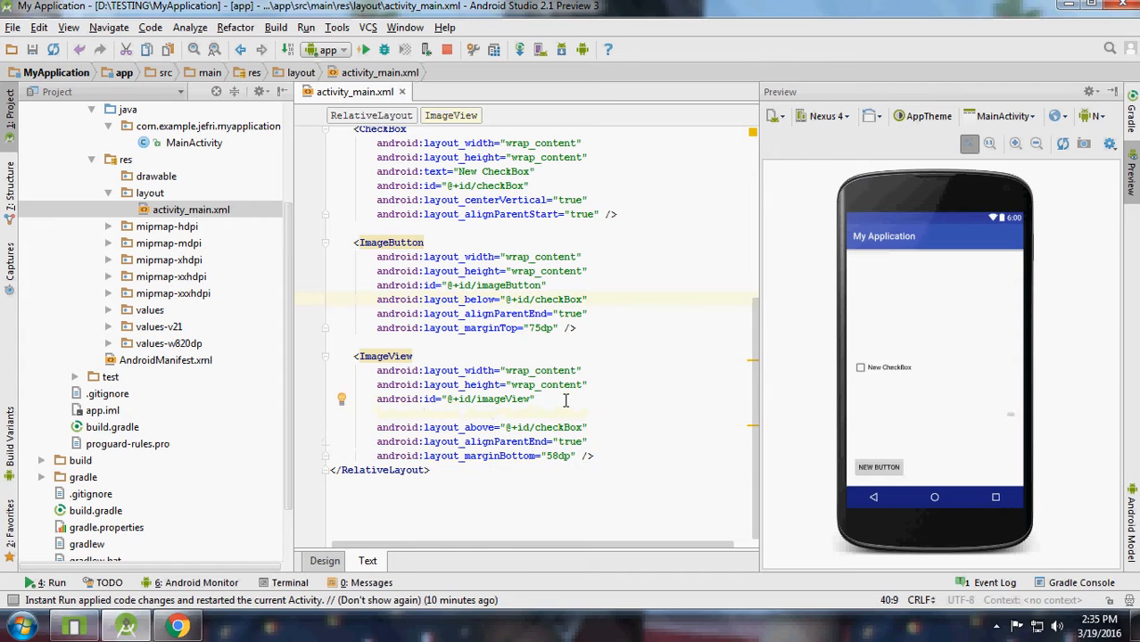
text(android:src="@mipmap/)
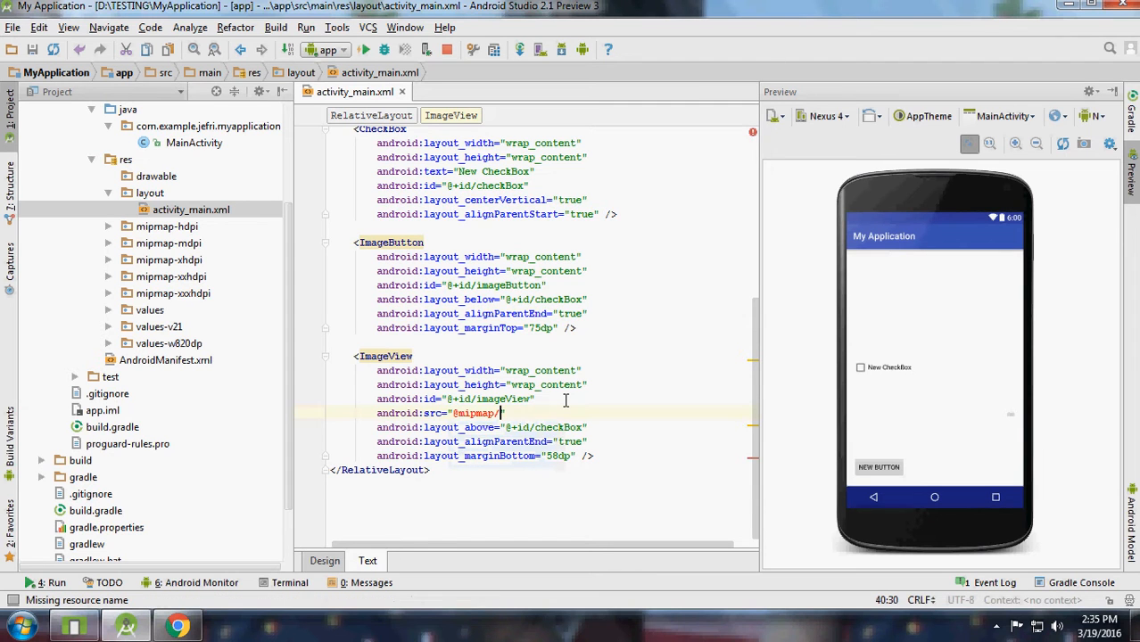
text(ic_launcher)
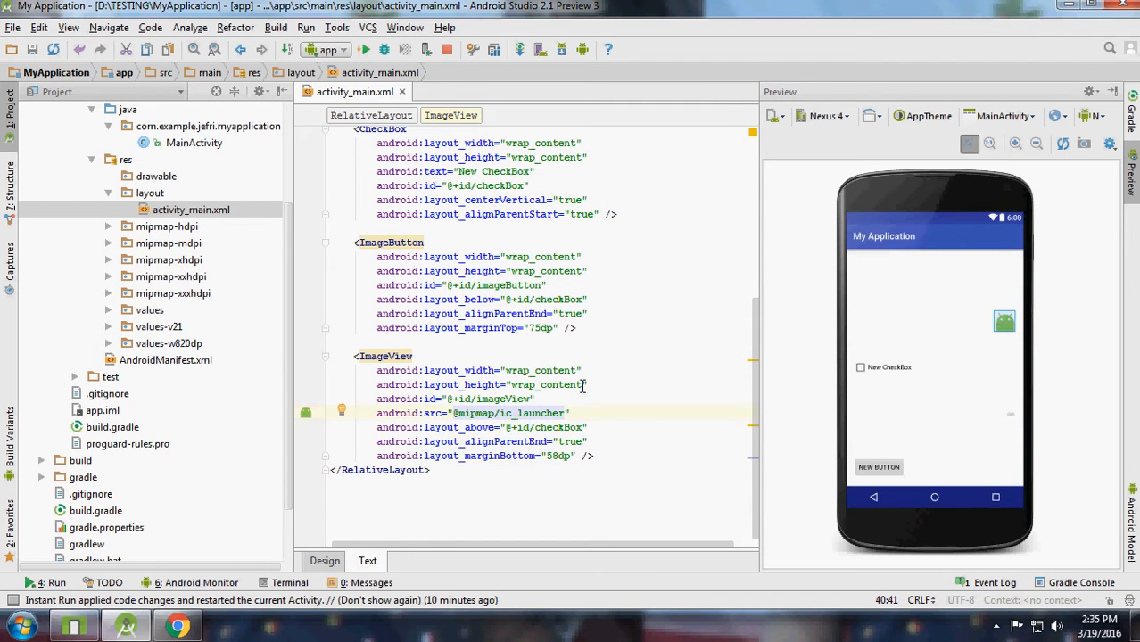
Move the Android image to the top centre in Design, then return to the XML.
click(324, 560)
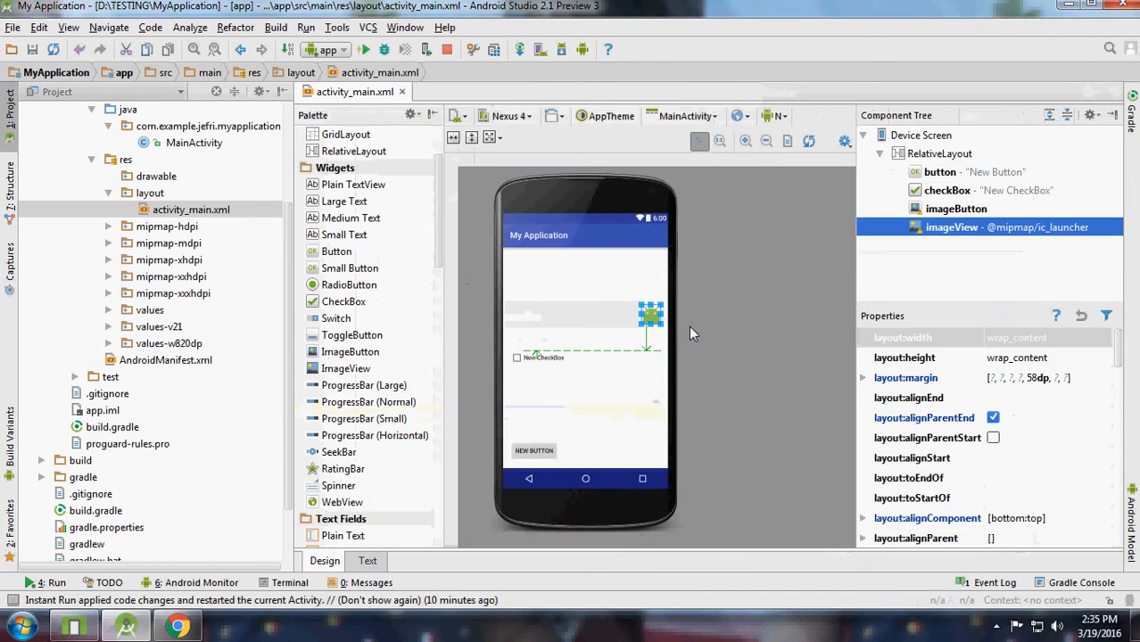
drag(651, 315, 584, 263)
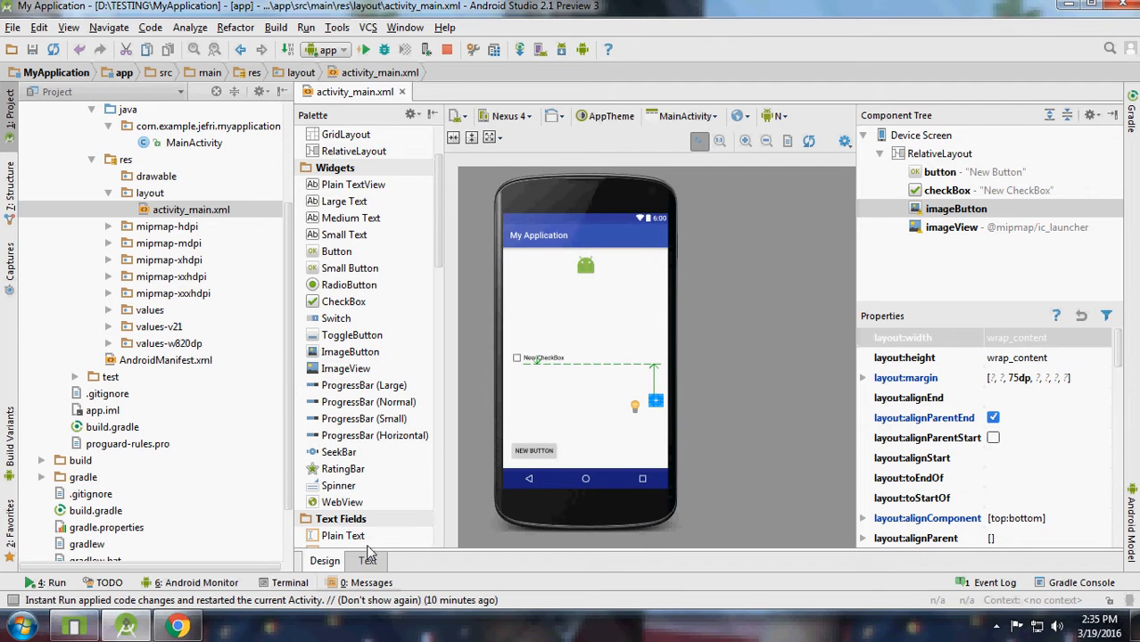
click(367, 560)
text(android:src="@mipmap/ic_launcher")
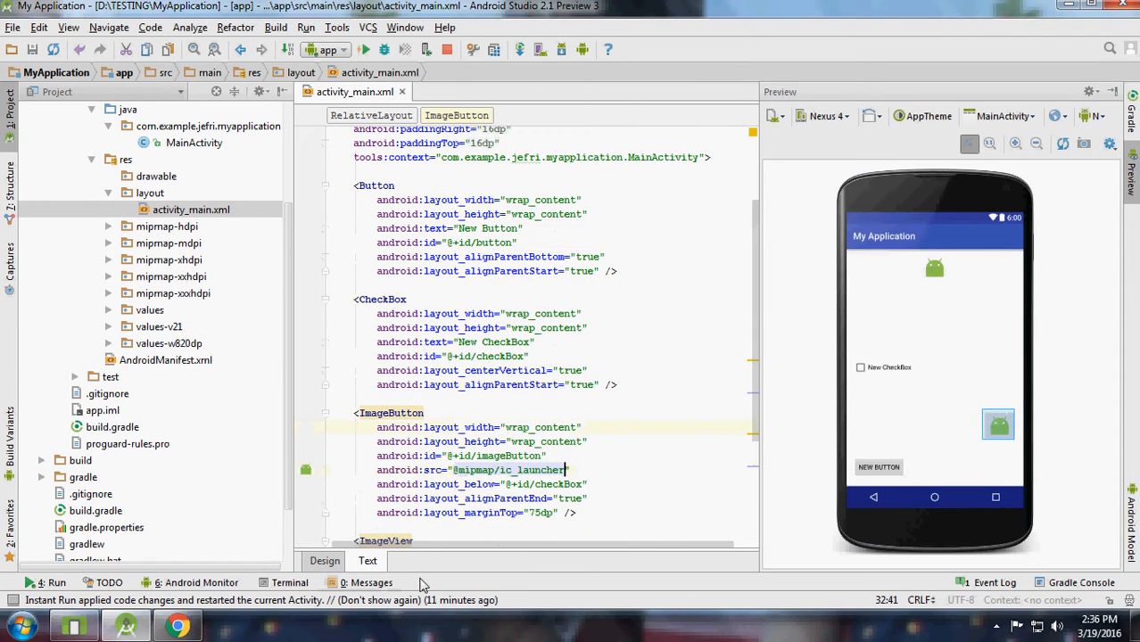
Place the image button under the top Android image in the Design view.
click(324, 561)
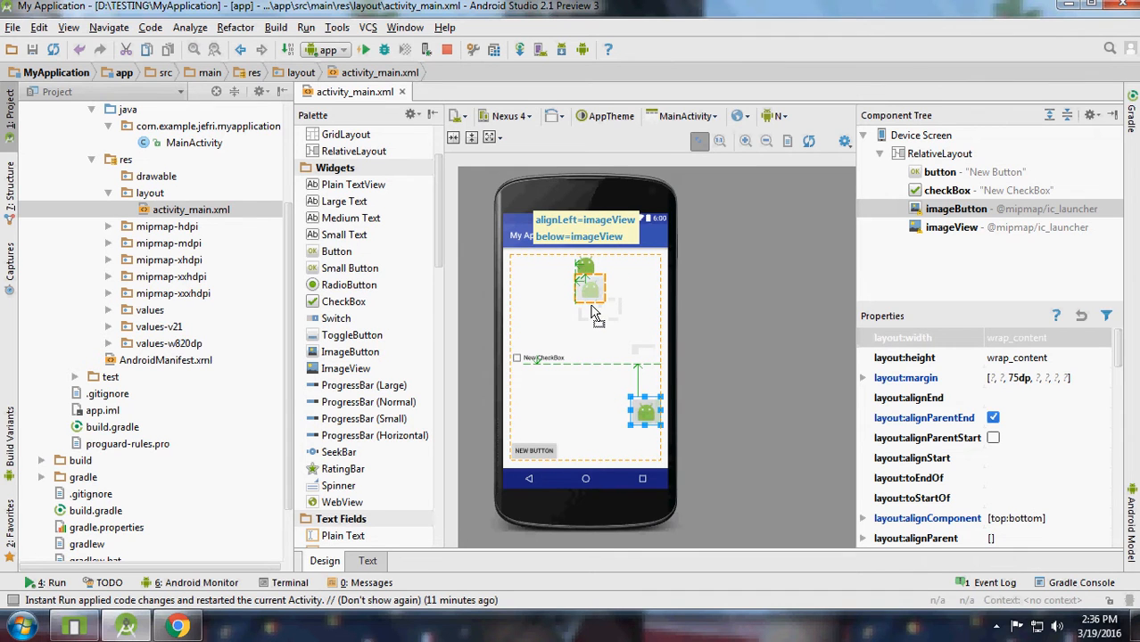
drag(588, 286, 586, 286)
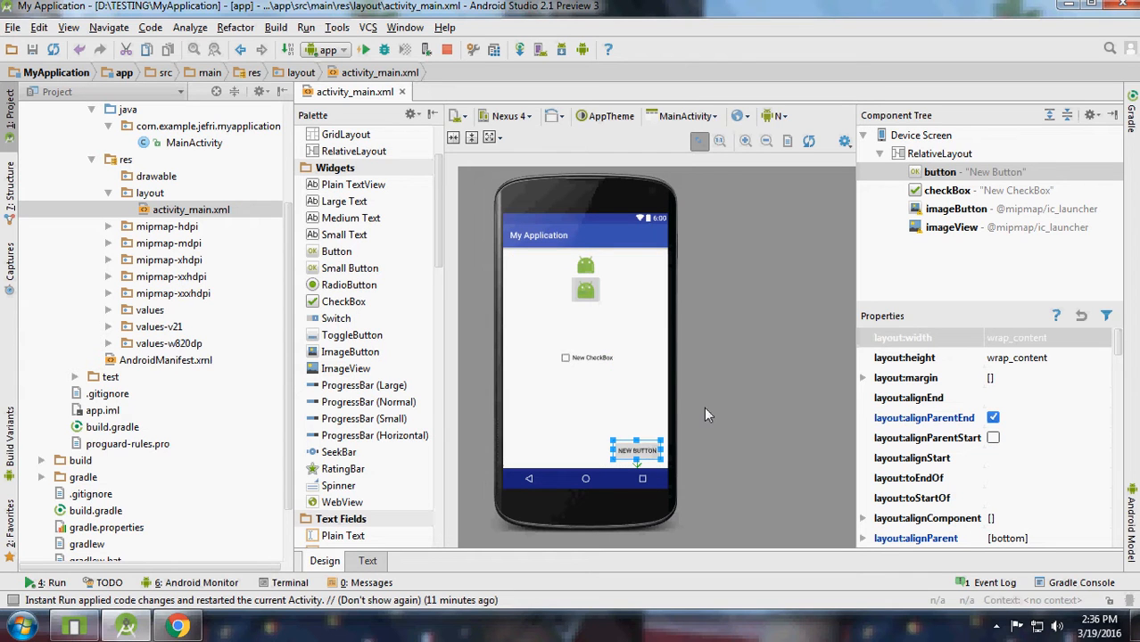
mouse_move(783, 379)
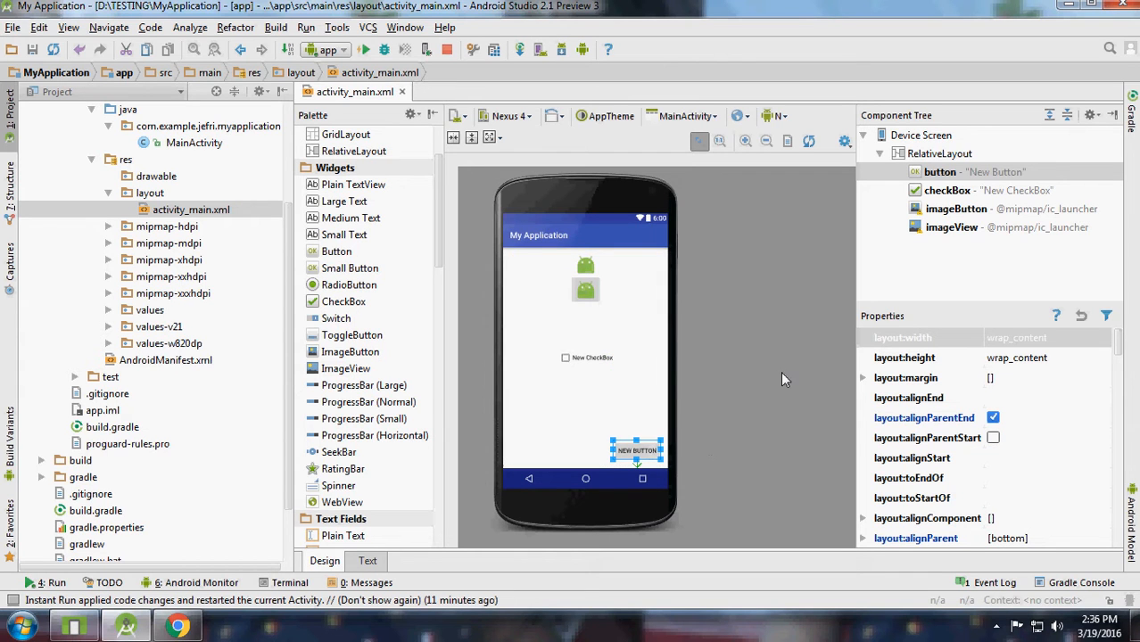
mouse_move(589, 372)
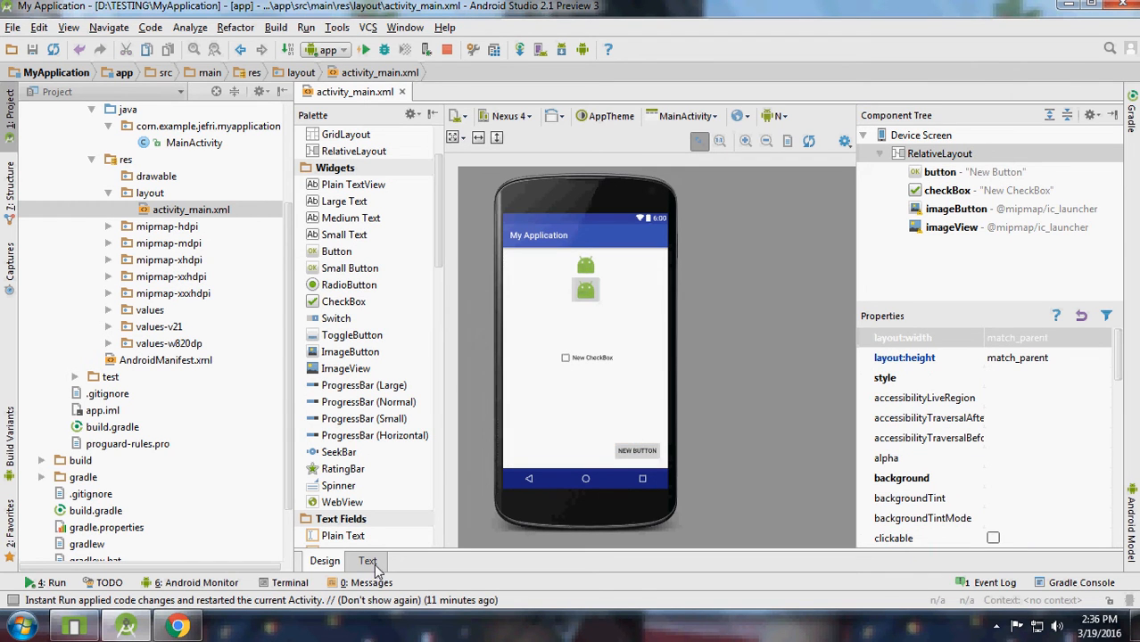
Preview the layout on all screen sizes, then show it on the Nexus One.
click(367, 560)
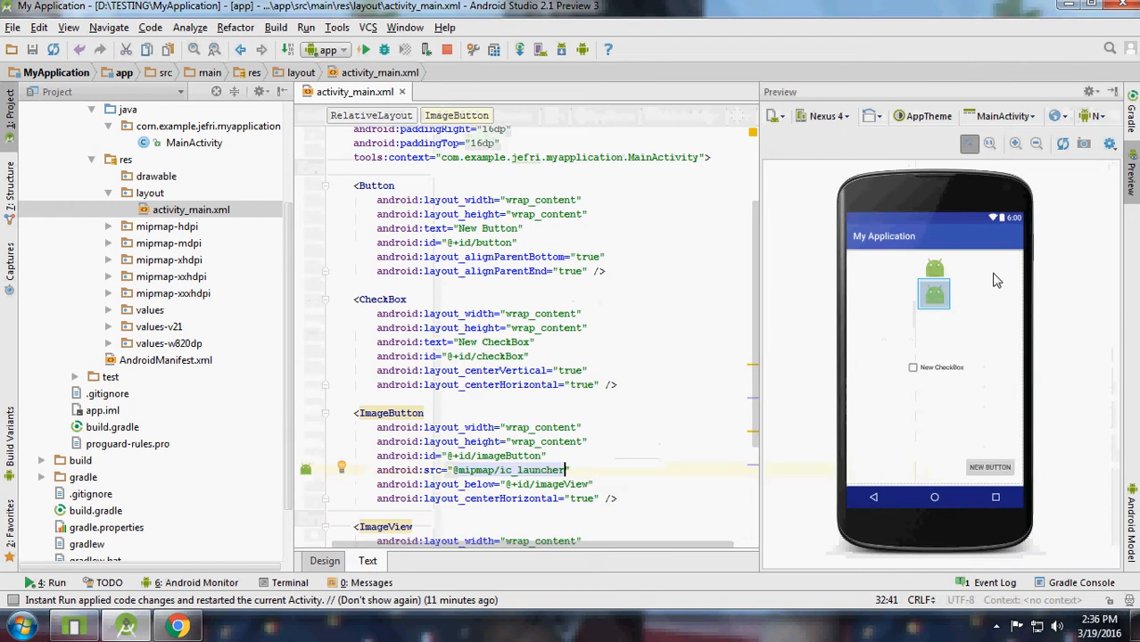
click(774, 116)
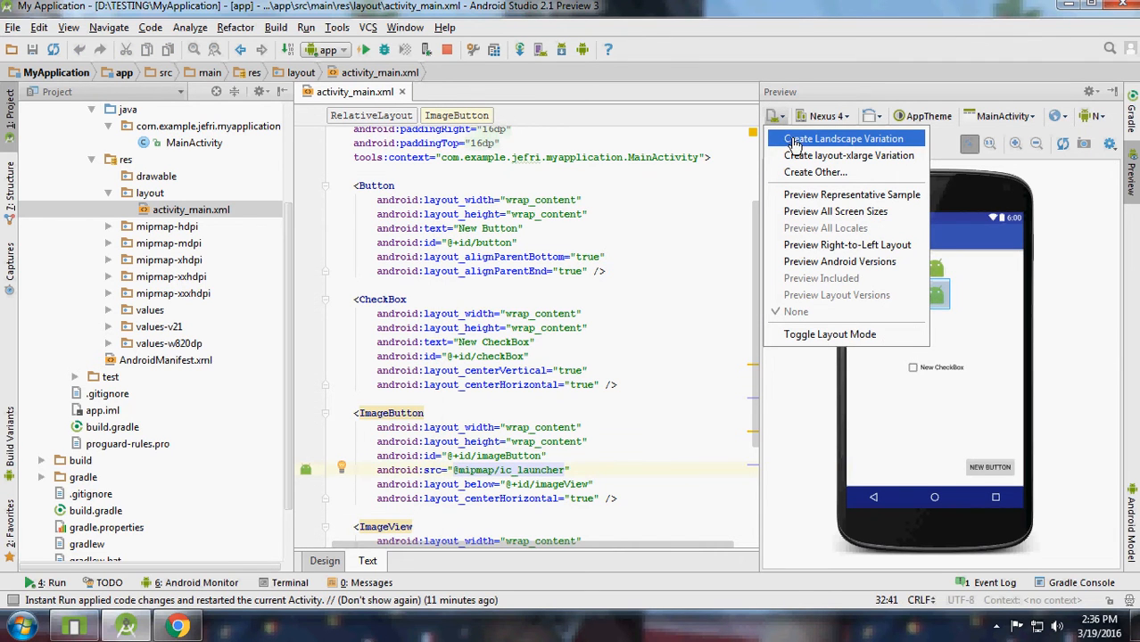
mouse_move(889, 212)
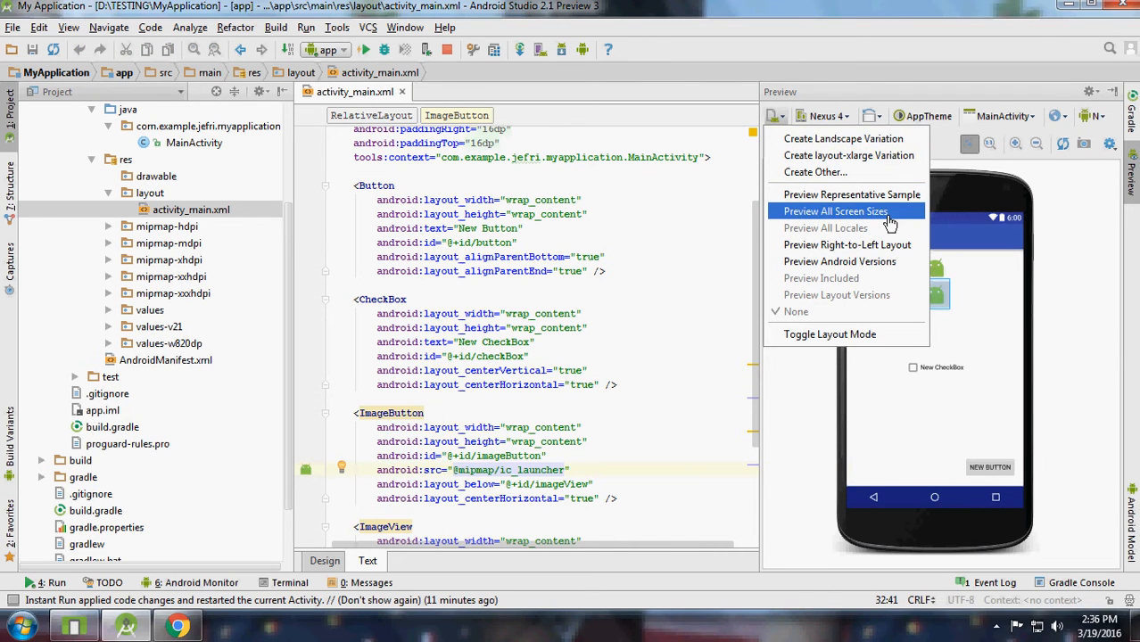
click(834, 211)
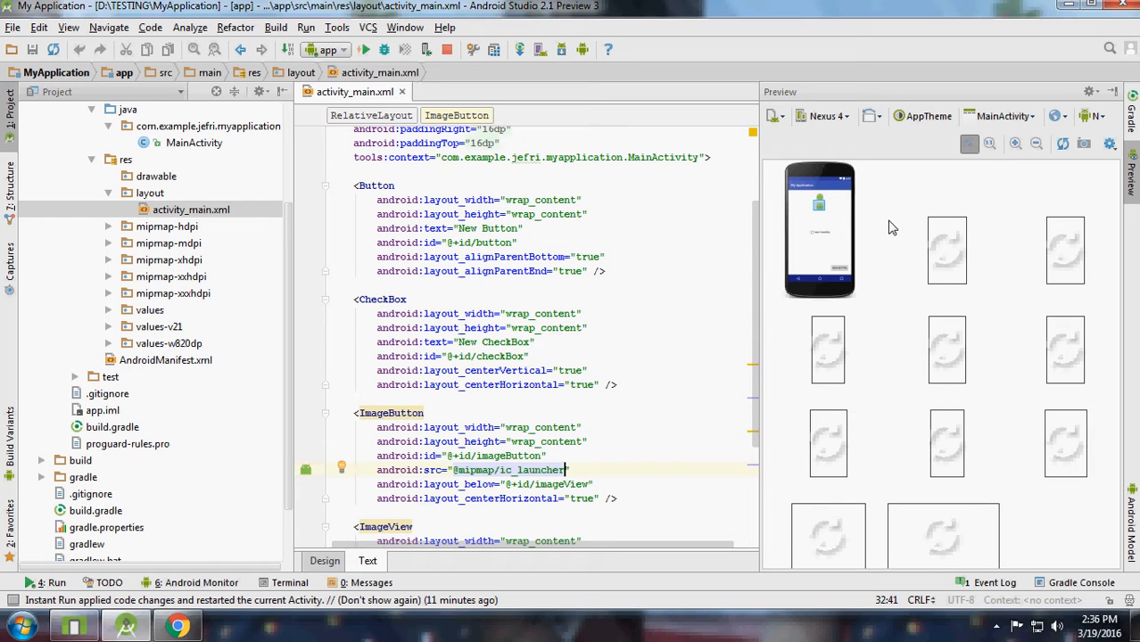
mouse_move(990, 337)
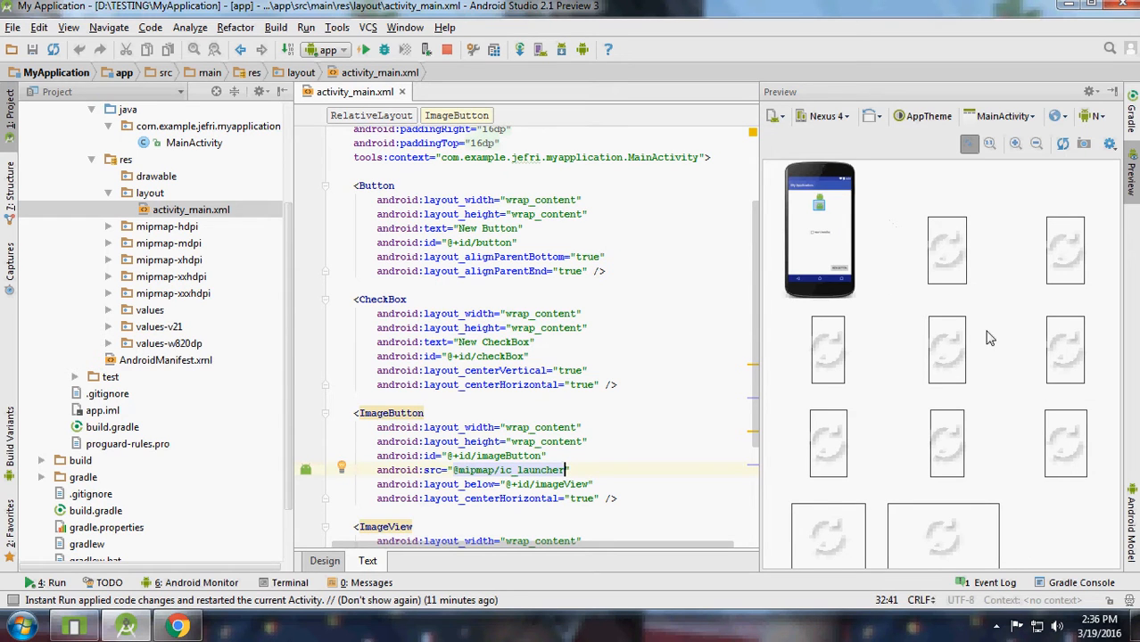
mouse_move(986, 188)
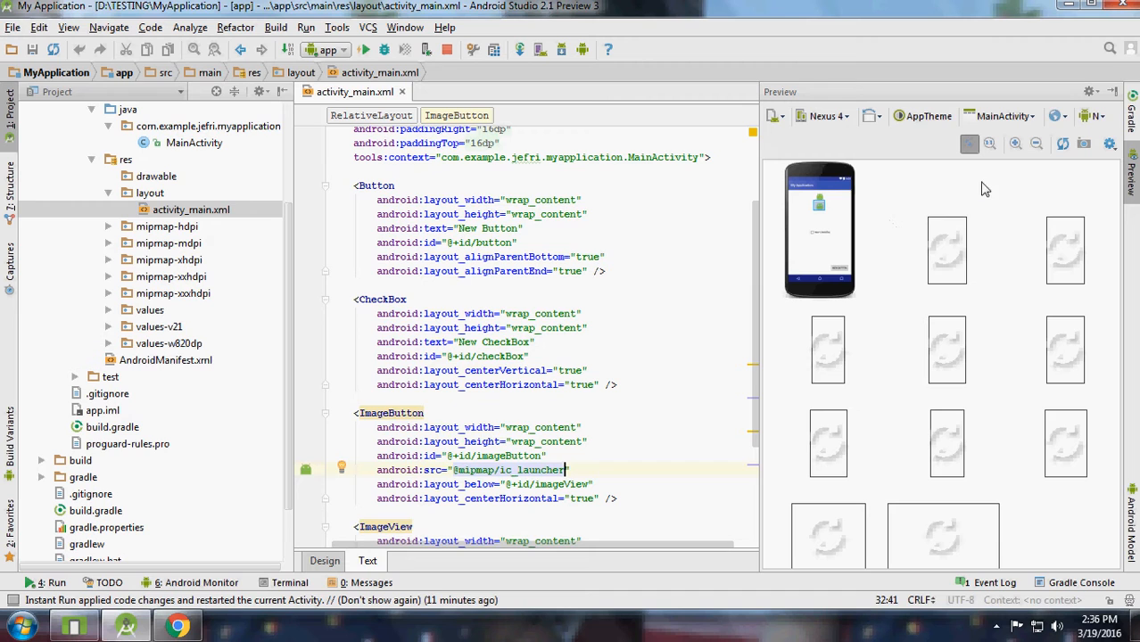
mouse_move(884, 265)
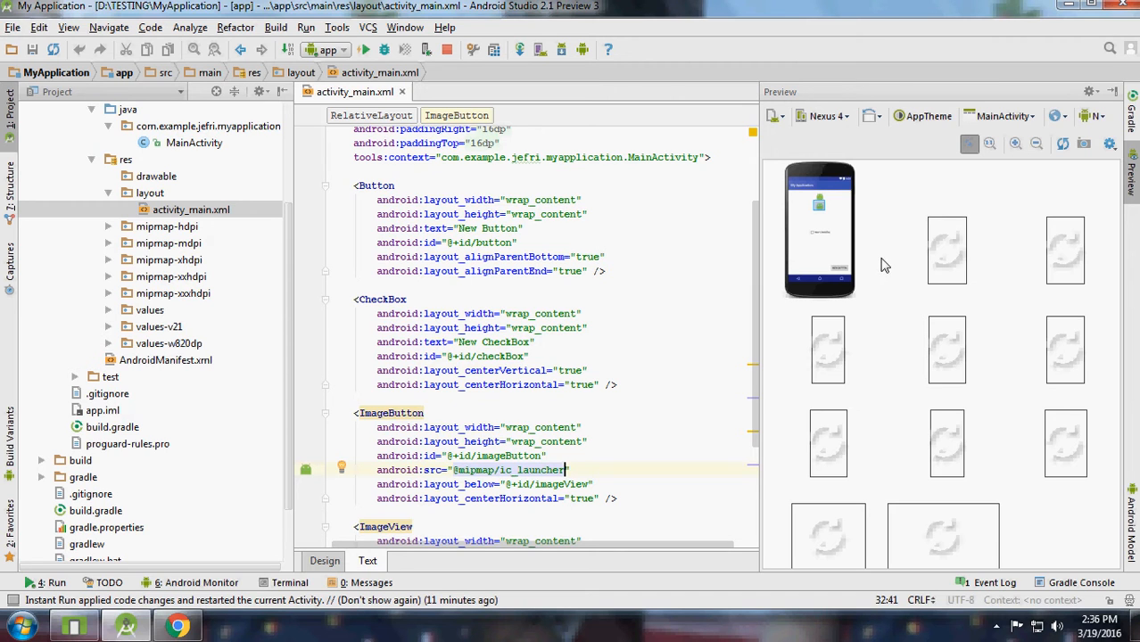
mouse_move(952, 396)
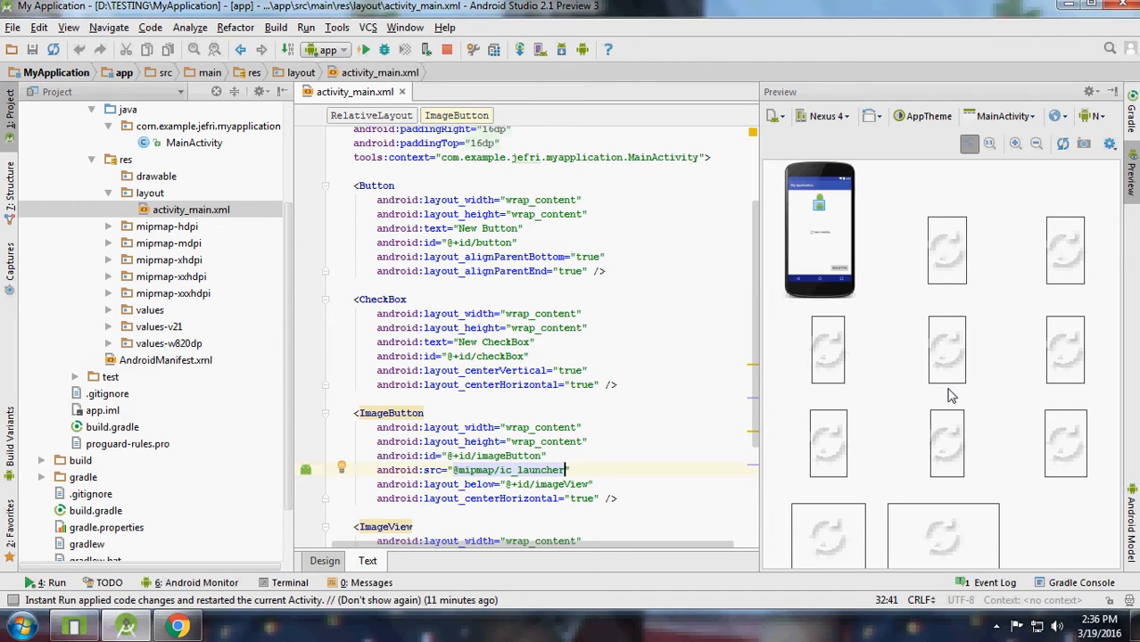
mouse_move(621, 436)
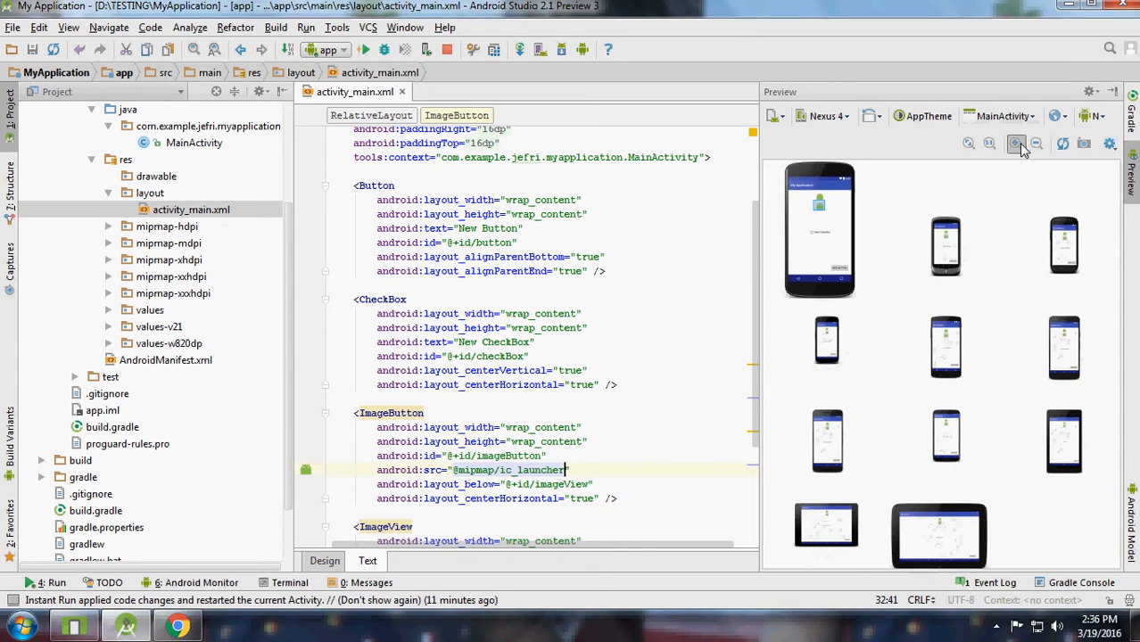
click(825, 116)
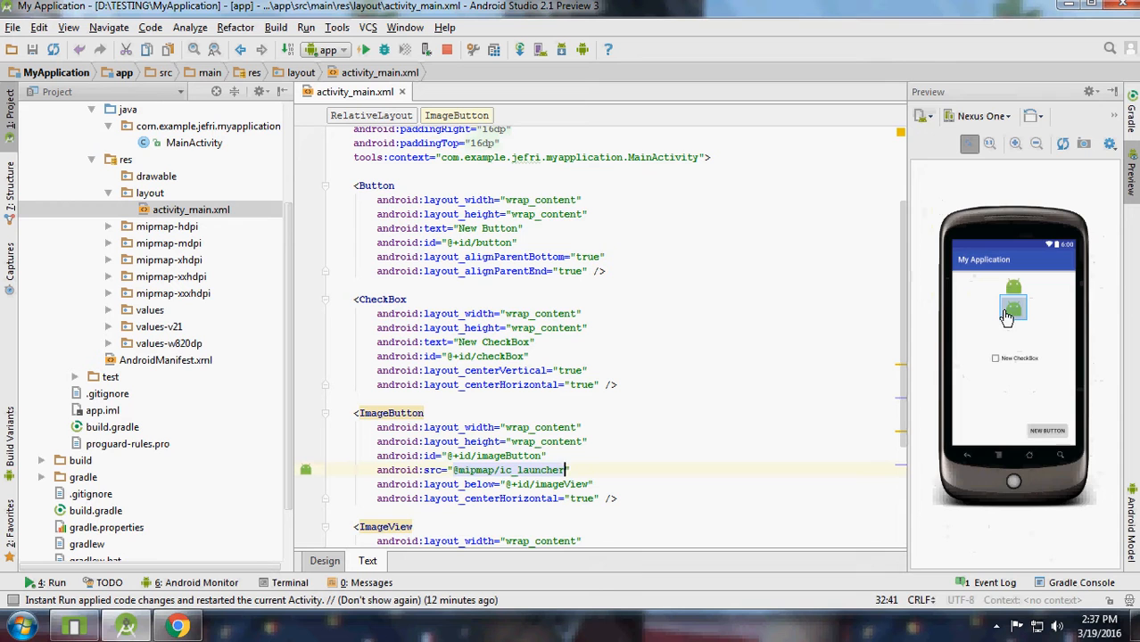
Switch the preview device from Nexus 7 to the Nexus 10 tablet.
click(979, 116)
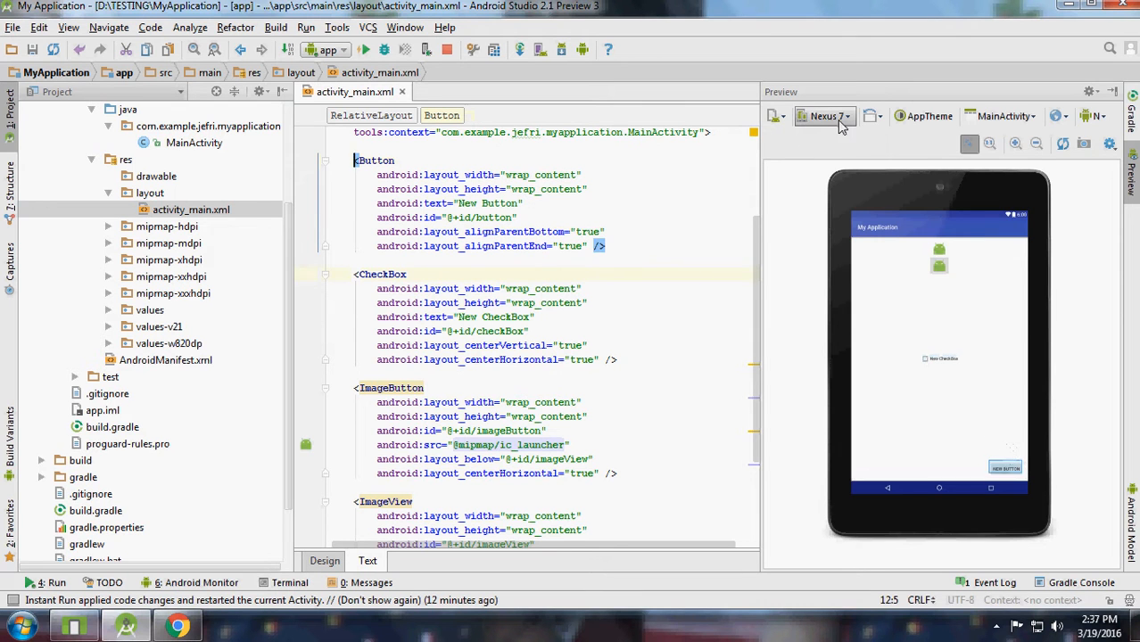
click(825, 116)
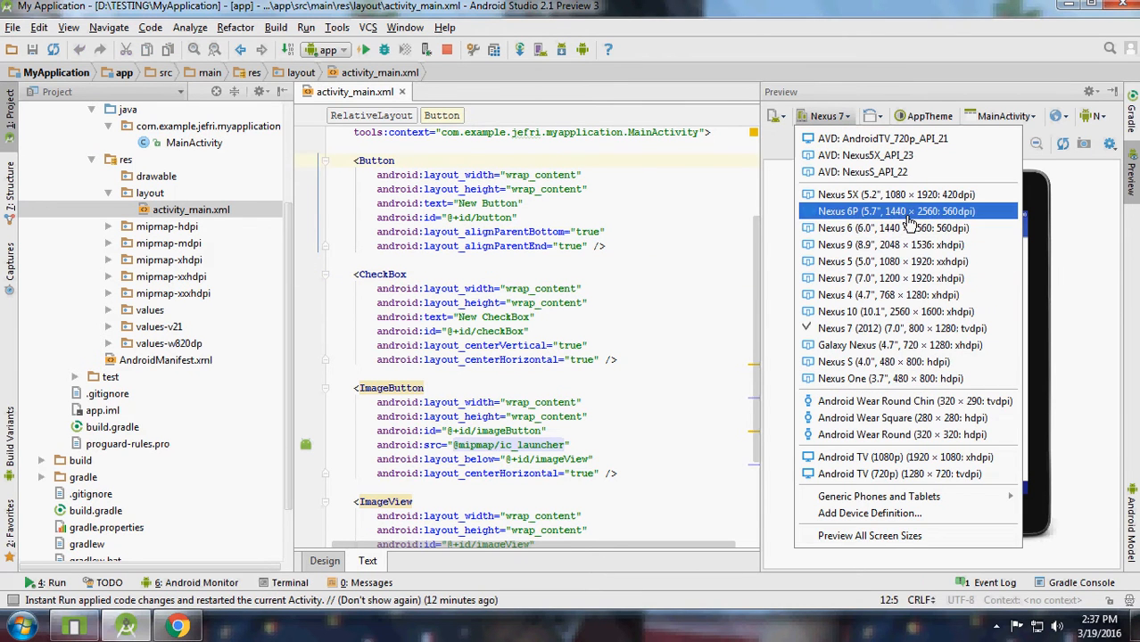
click(895, 311)
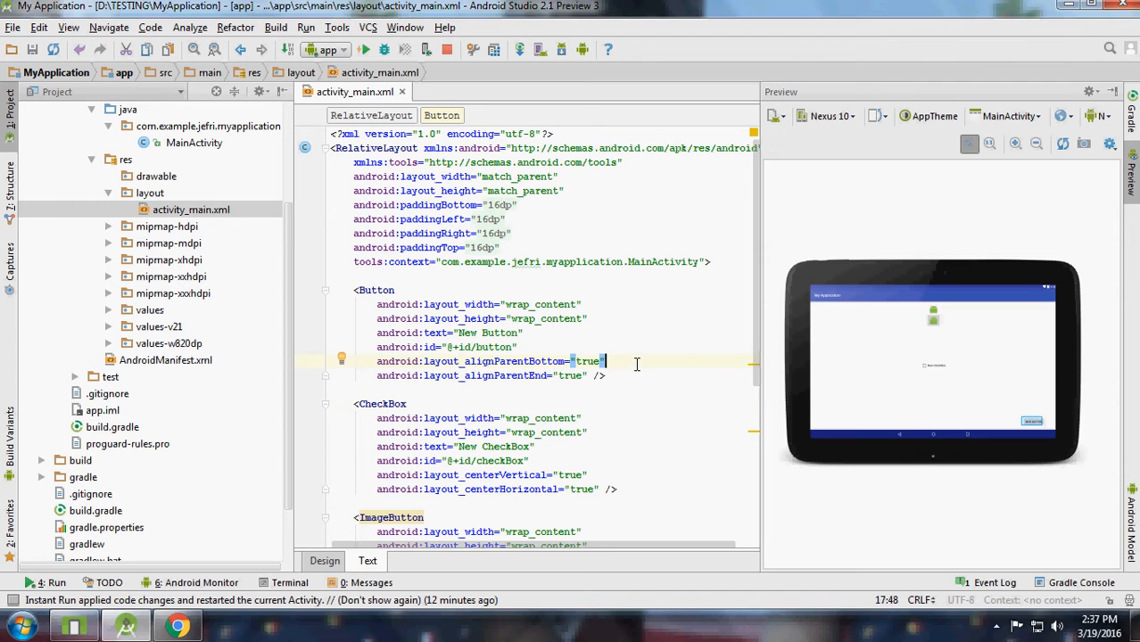
Rename the root RelativeLayout to LinearLayout so the widgets line up in one row.
scroll(down, 3)
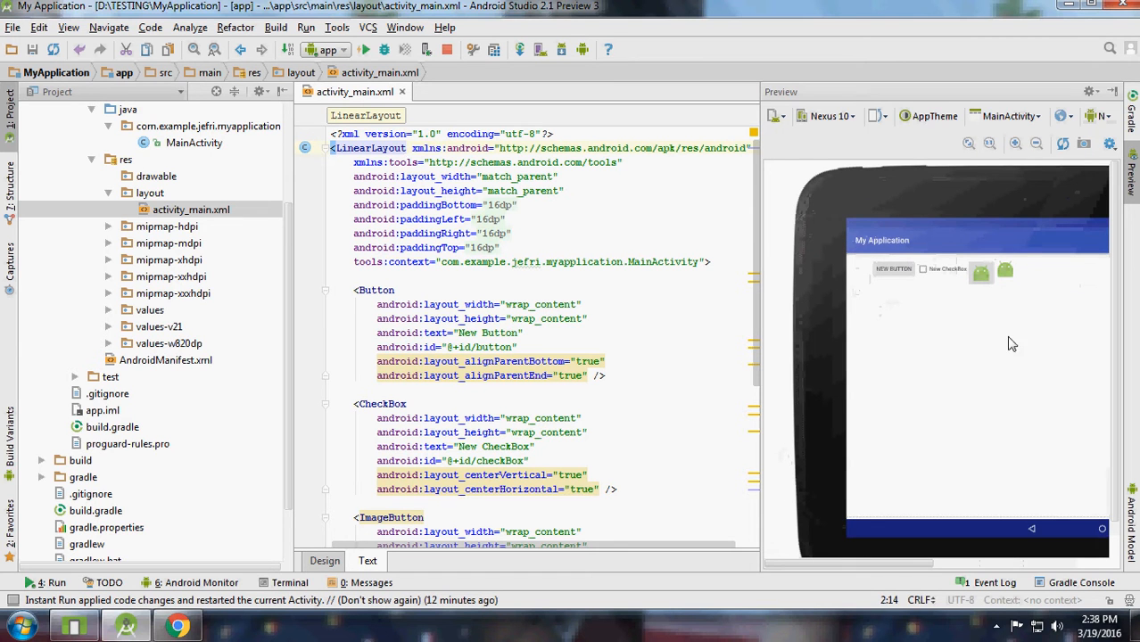
click(946, 269)
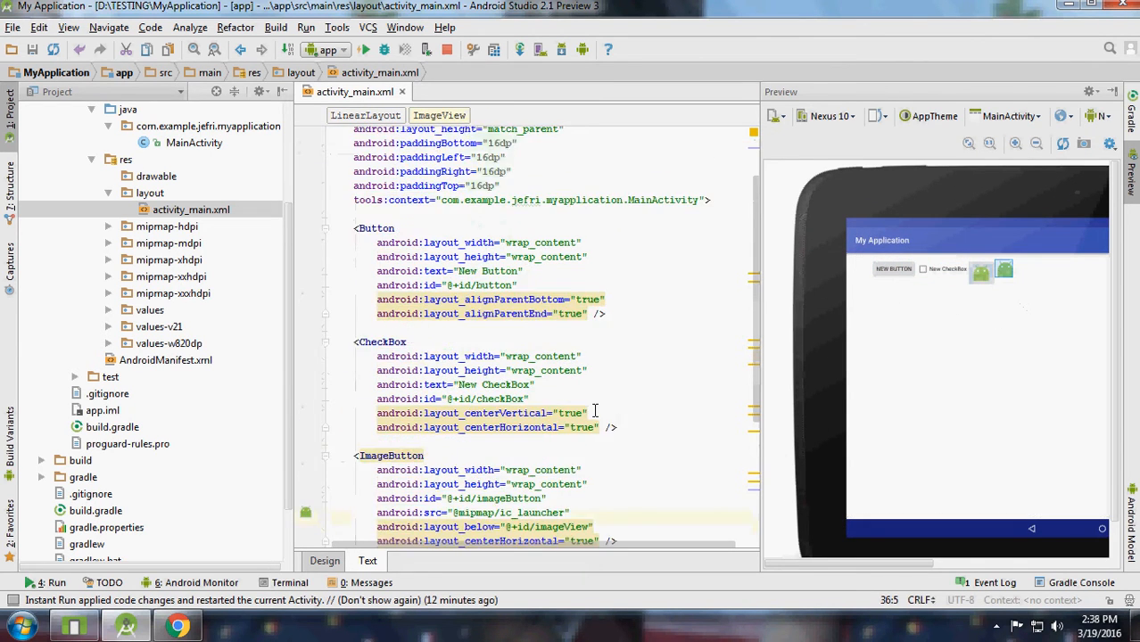
scroll(down, 3)
text(android:)
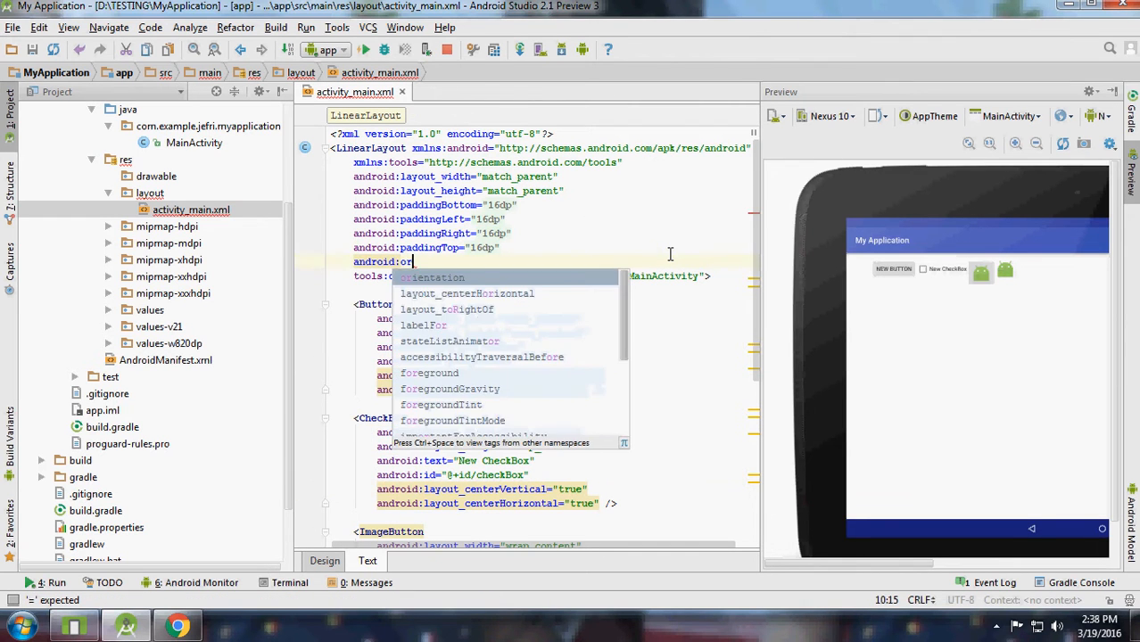
Add android:orientation="vertical" to stack the widgets and preview them on a Nexus 5X.
text(orientation="vertical")
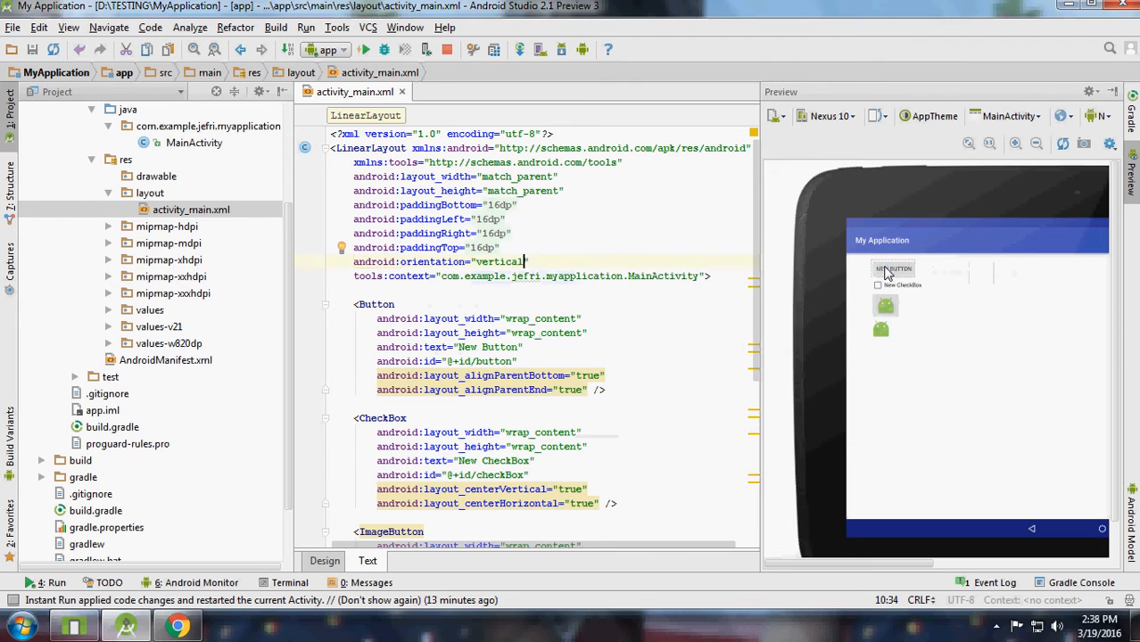
scroll(down, 3)
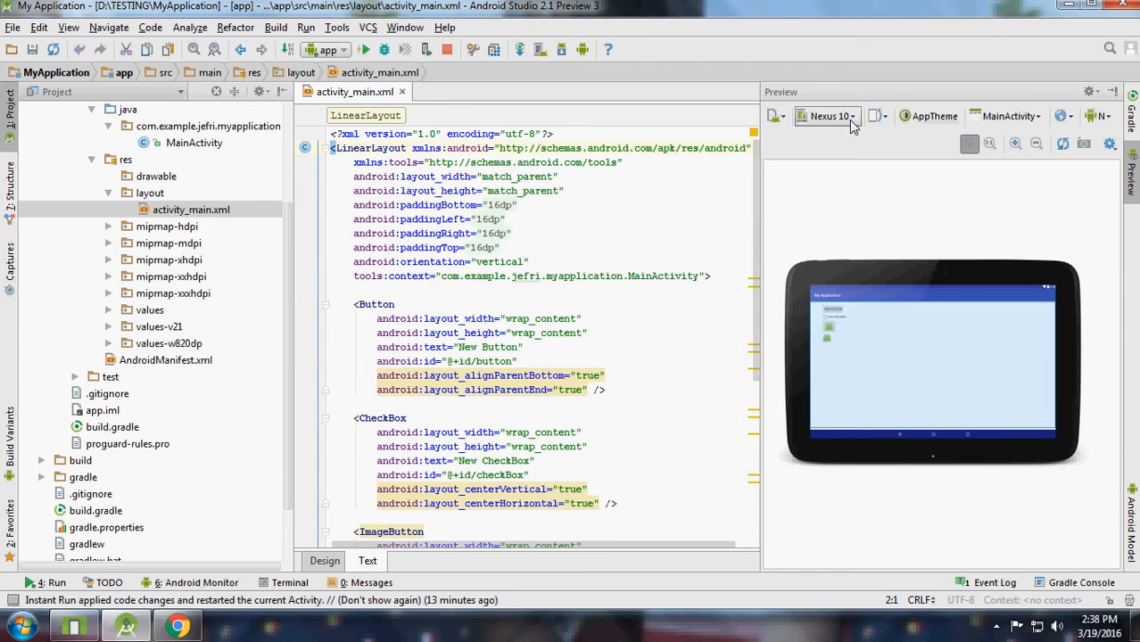
click(828, 116)
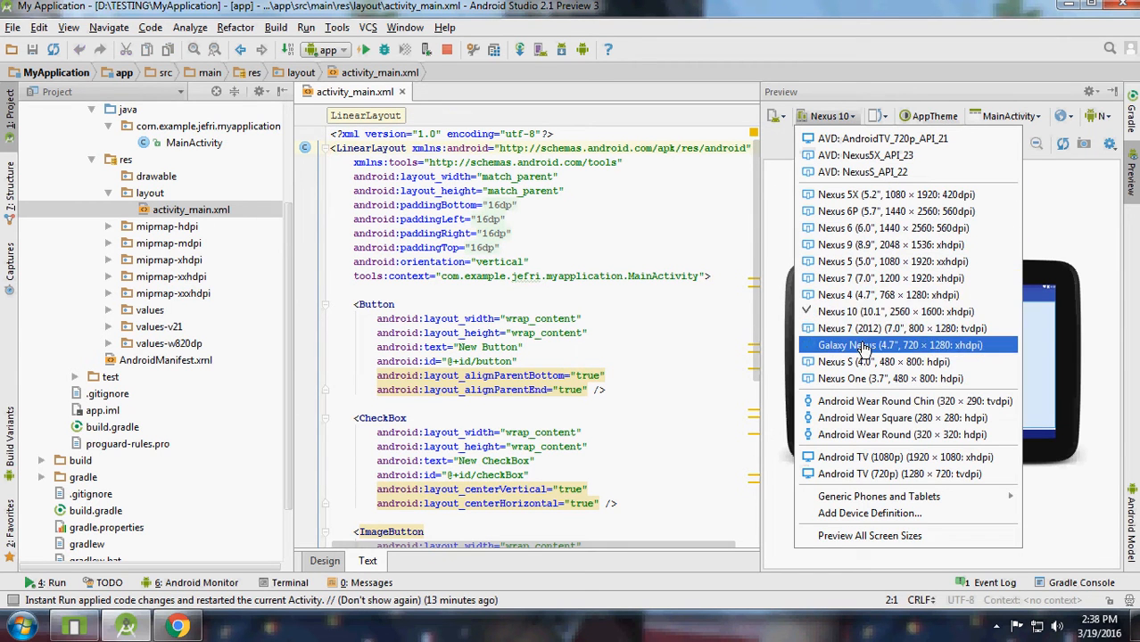
mouse_move(896, 195)
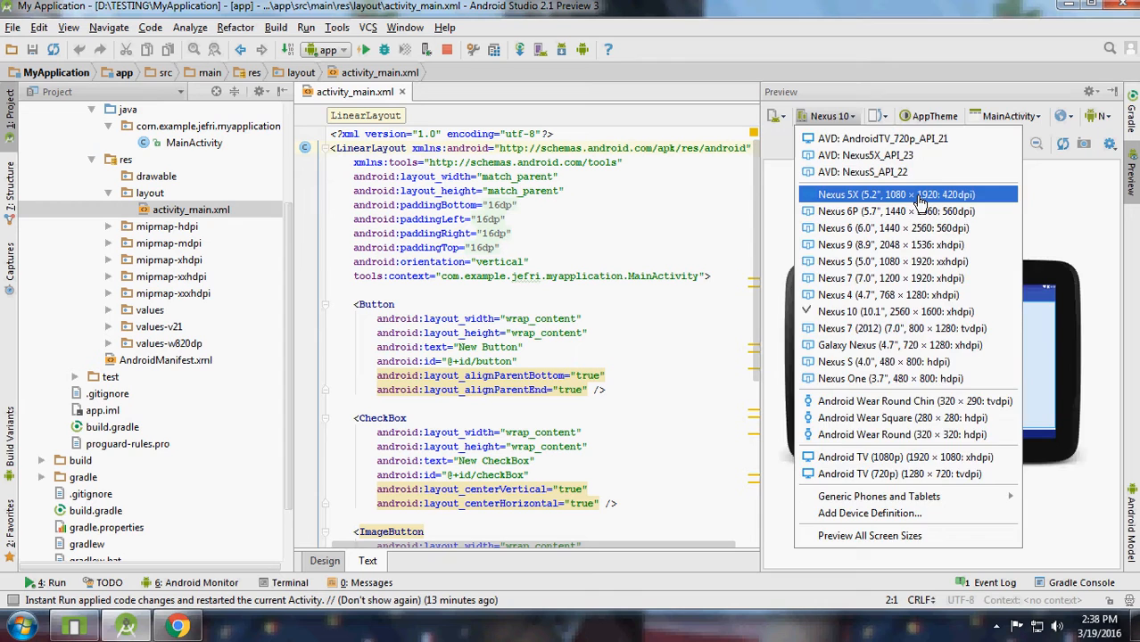
click(892, 194)
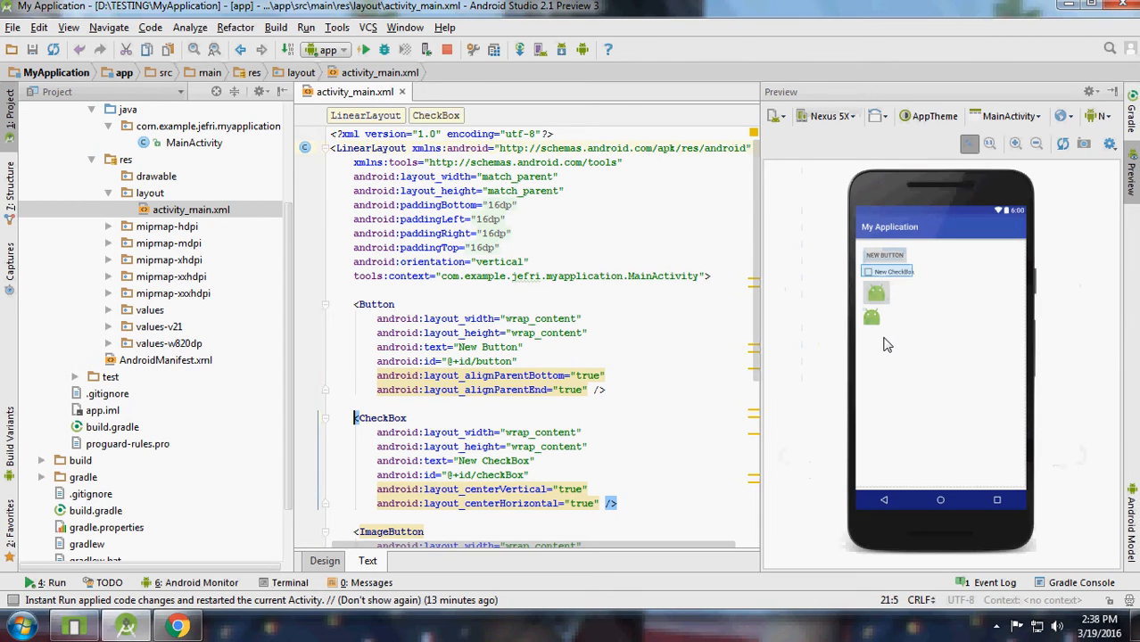
double_click(501, 261)
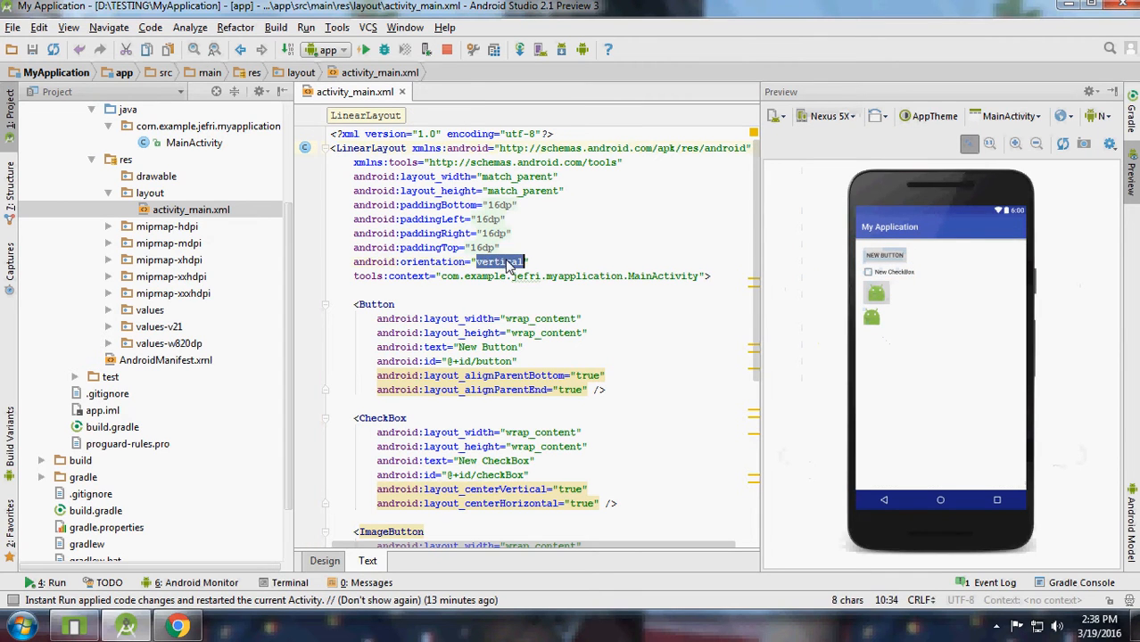
Change orientation to horizontal, remove the alignParent/center attributes, and add android:weightSum="10".
text(horizontal)
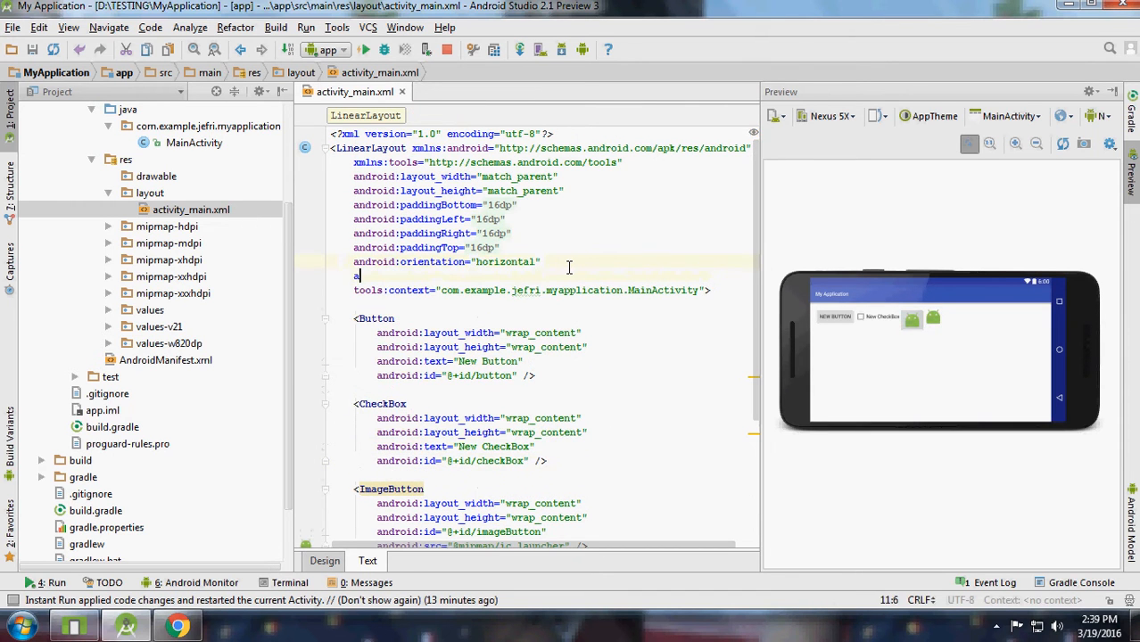
text(w)
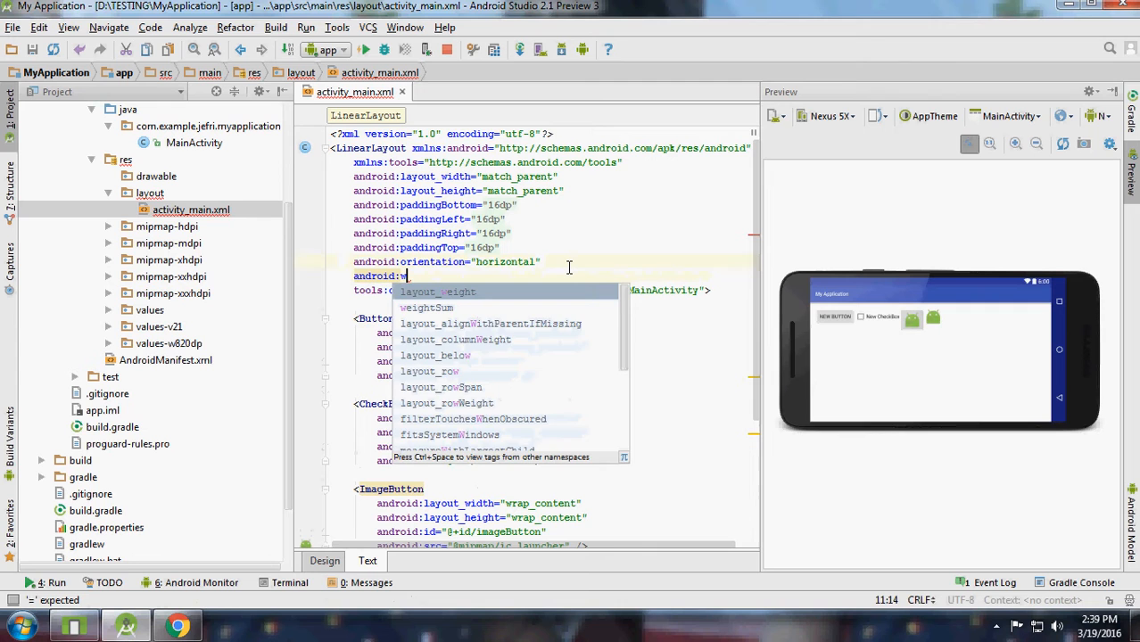
text(eightSum=")
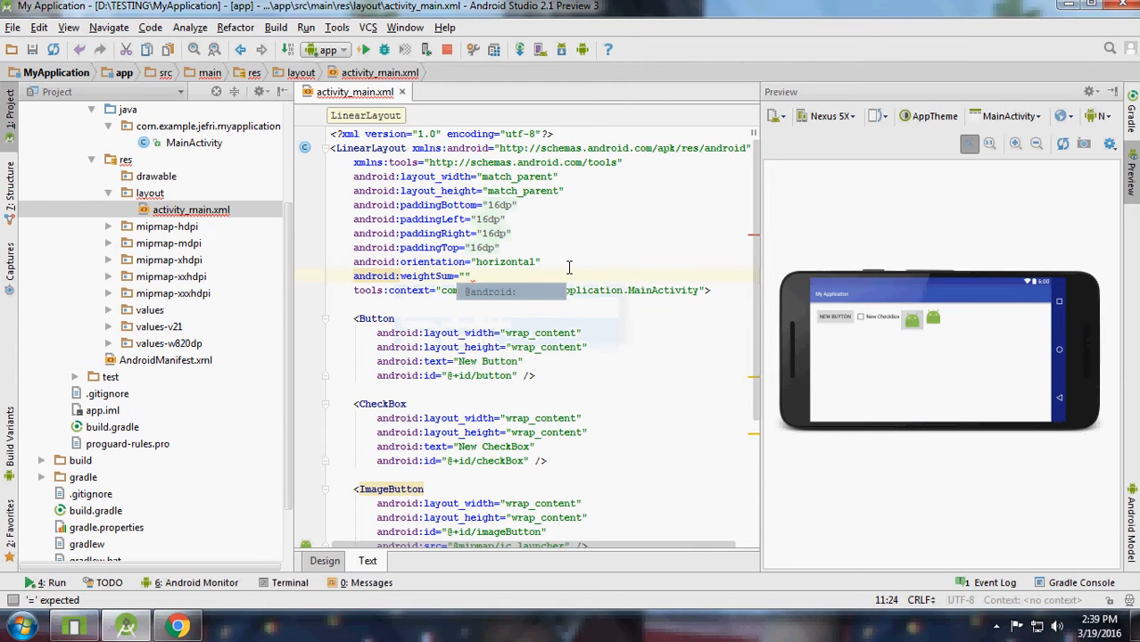
text(10)
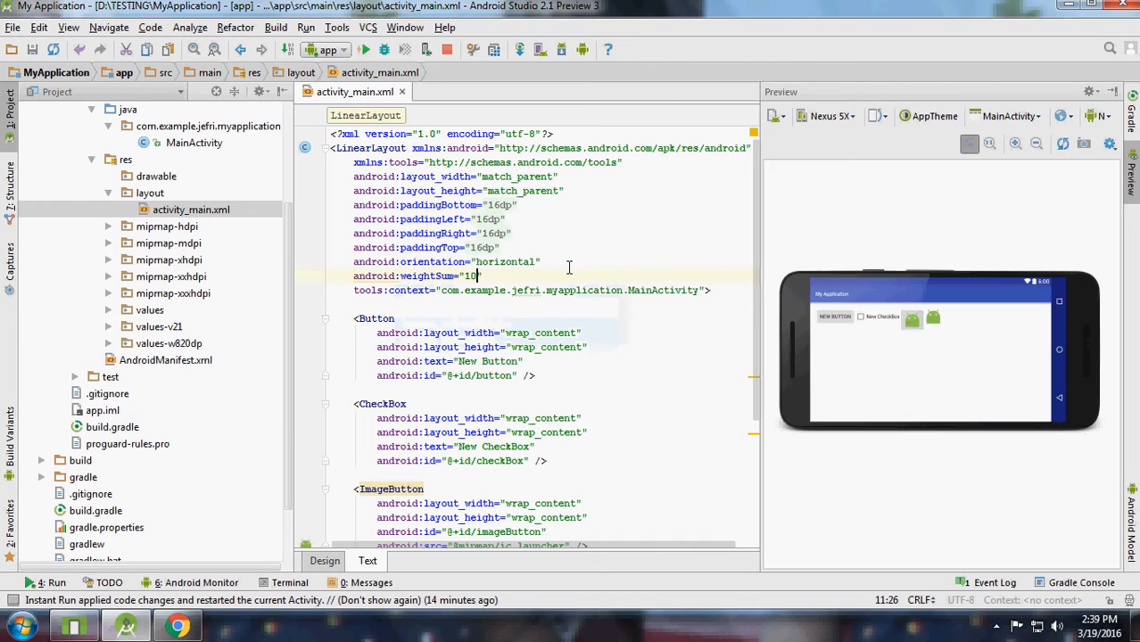
Set weightSum to 1.0 and give each widget layout_width 0dp and layout_weight 0.25.
text(1.)
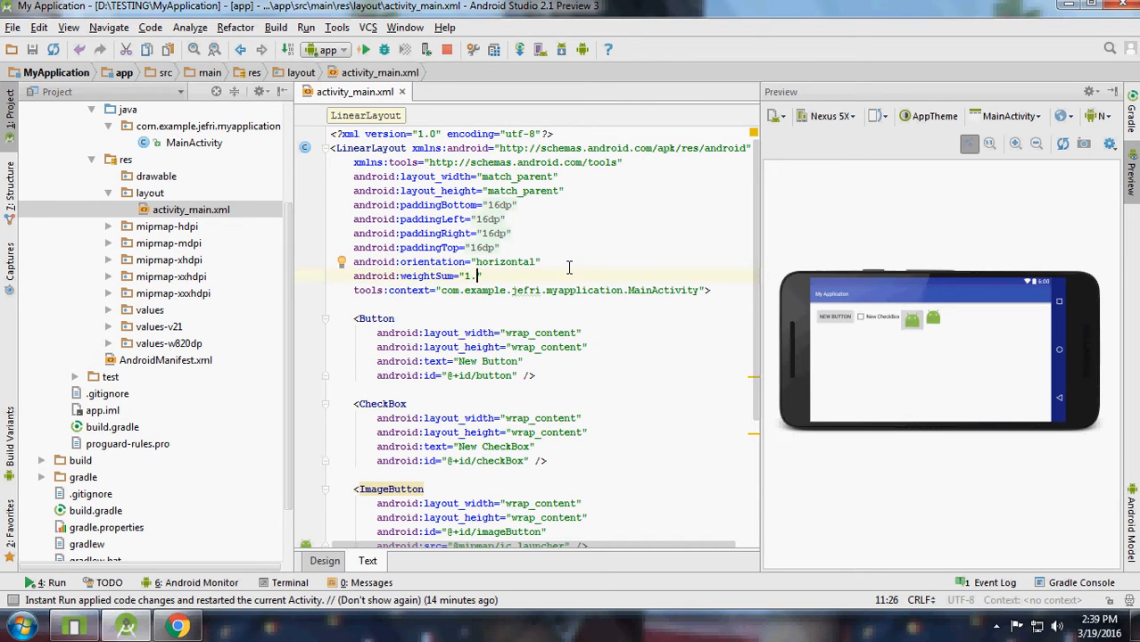
scroll(down, 3)
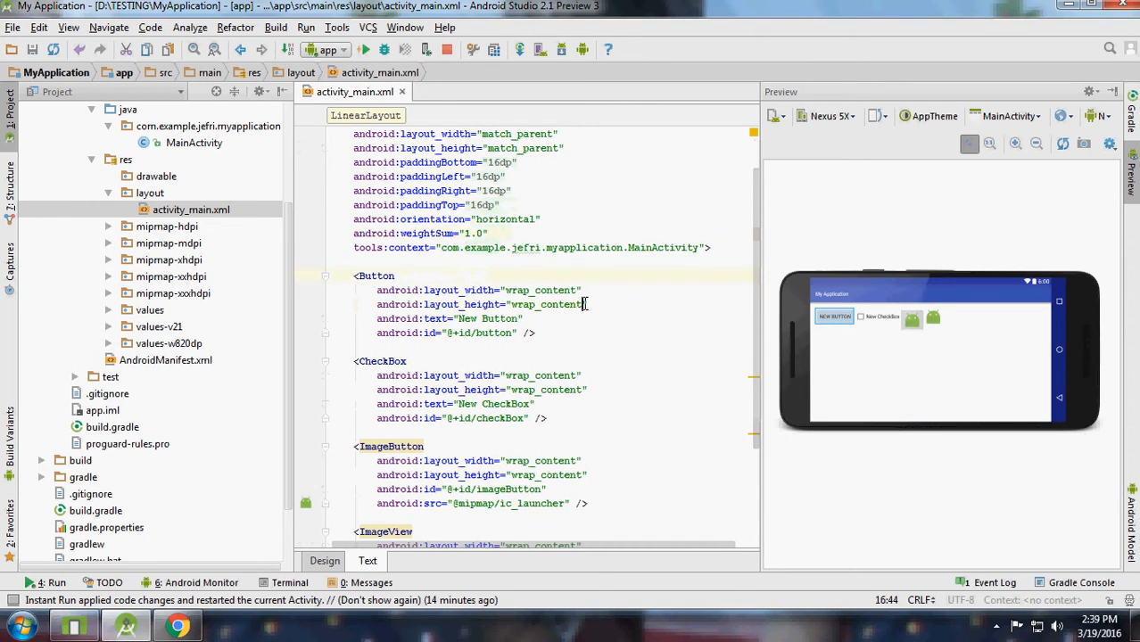
text(an)
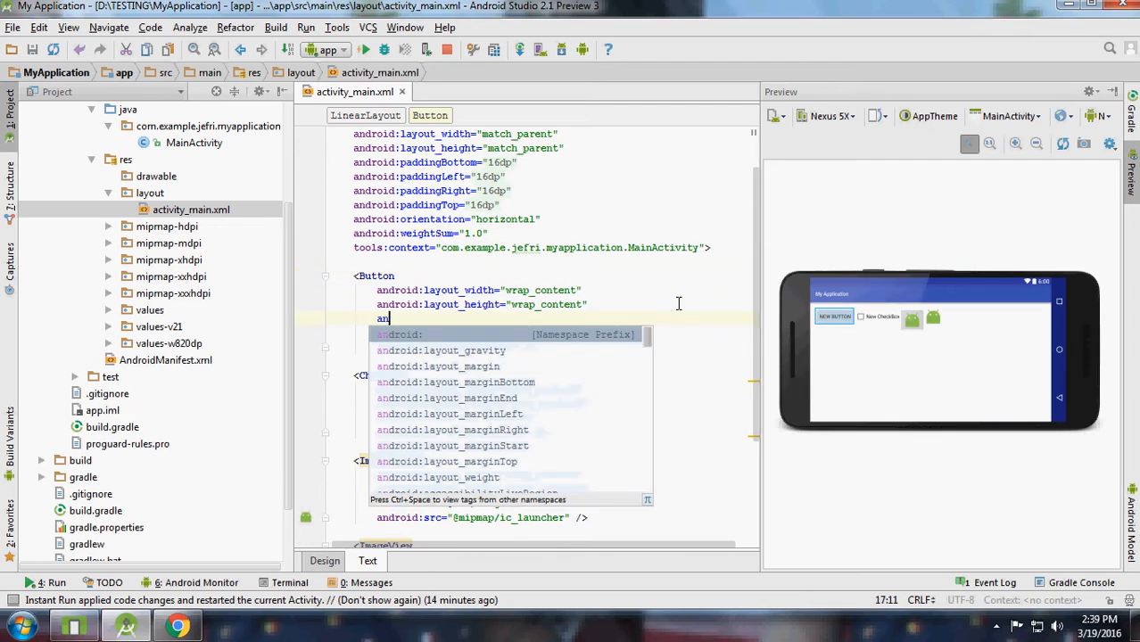
text(we)
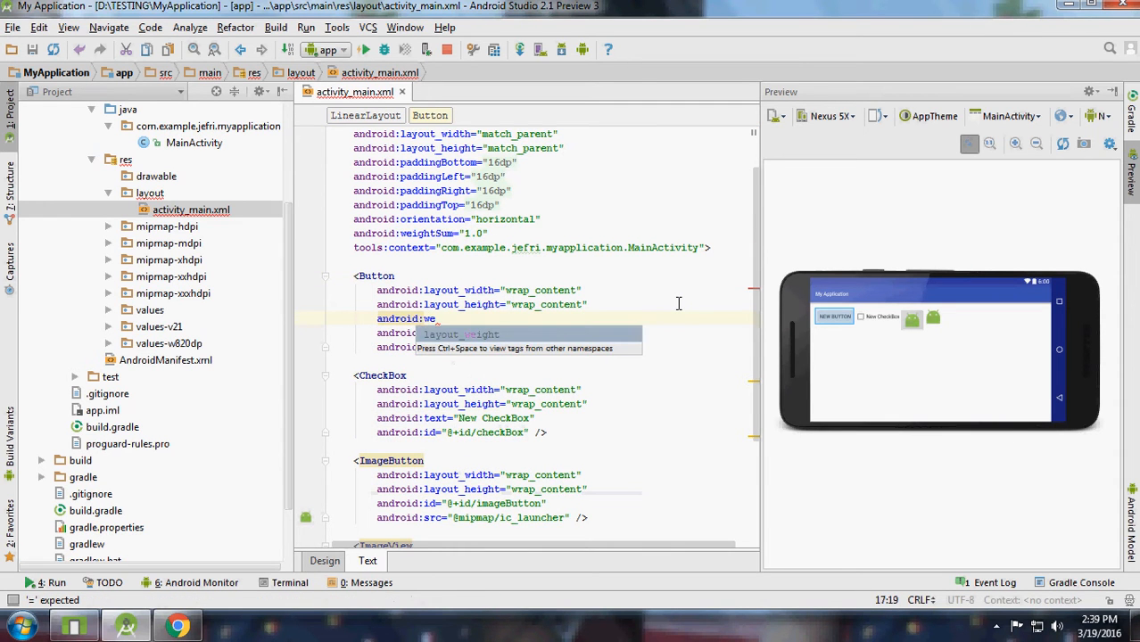
text(0.25")
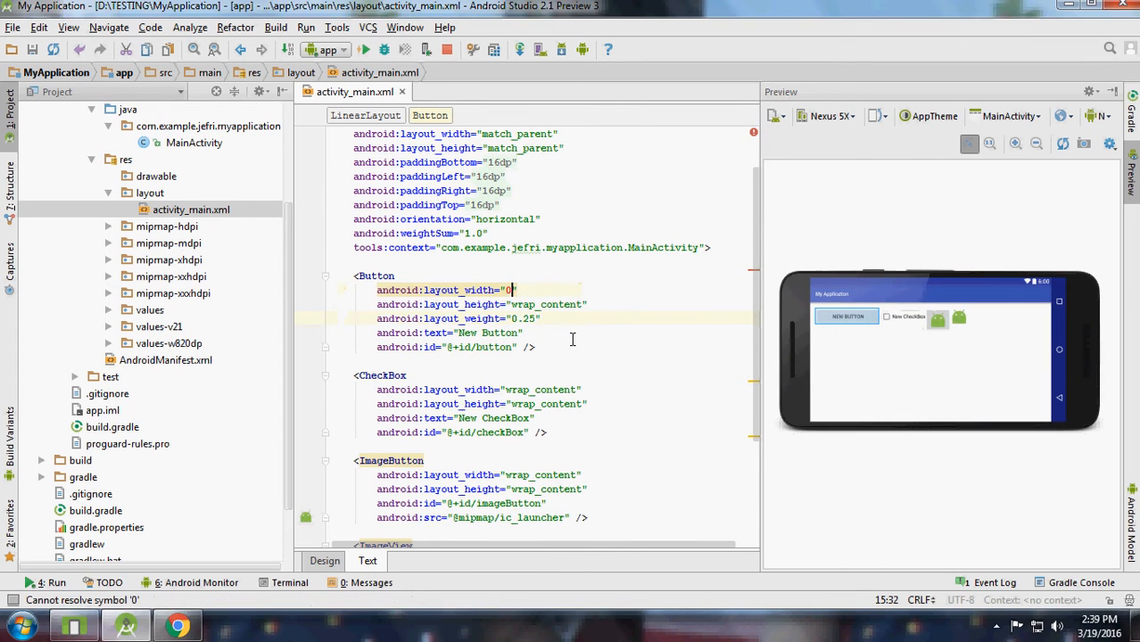
text(dp)
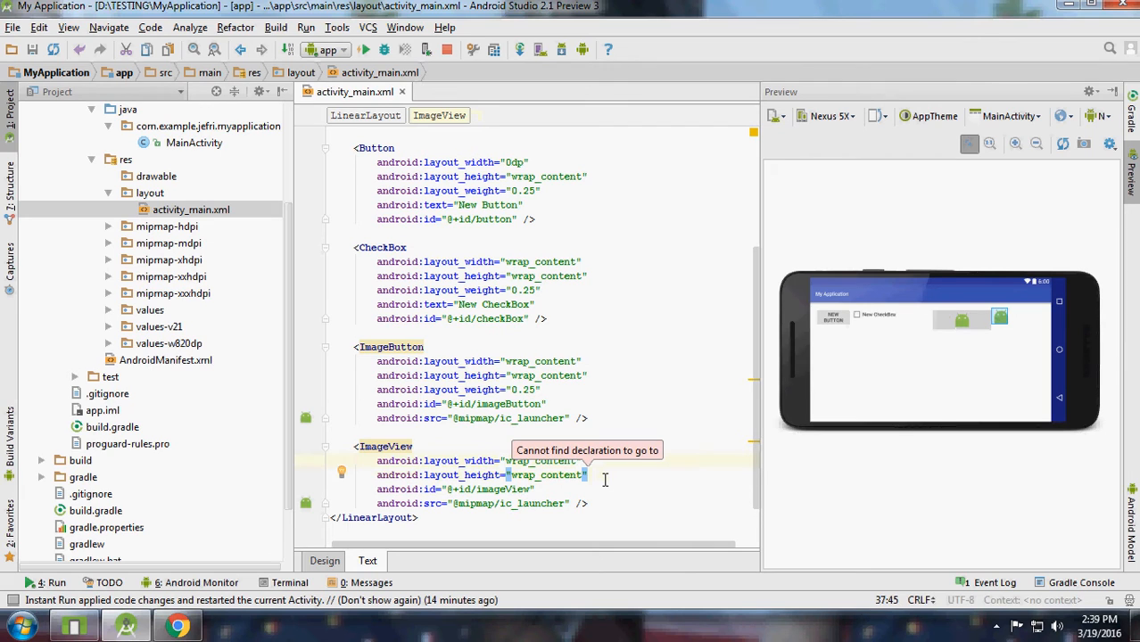
text(android:layout_weight="0.25")
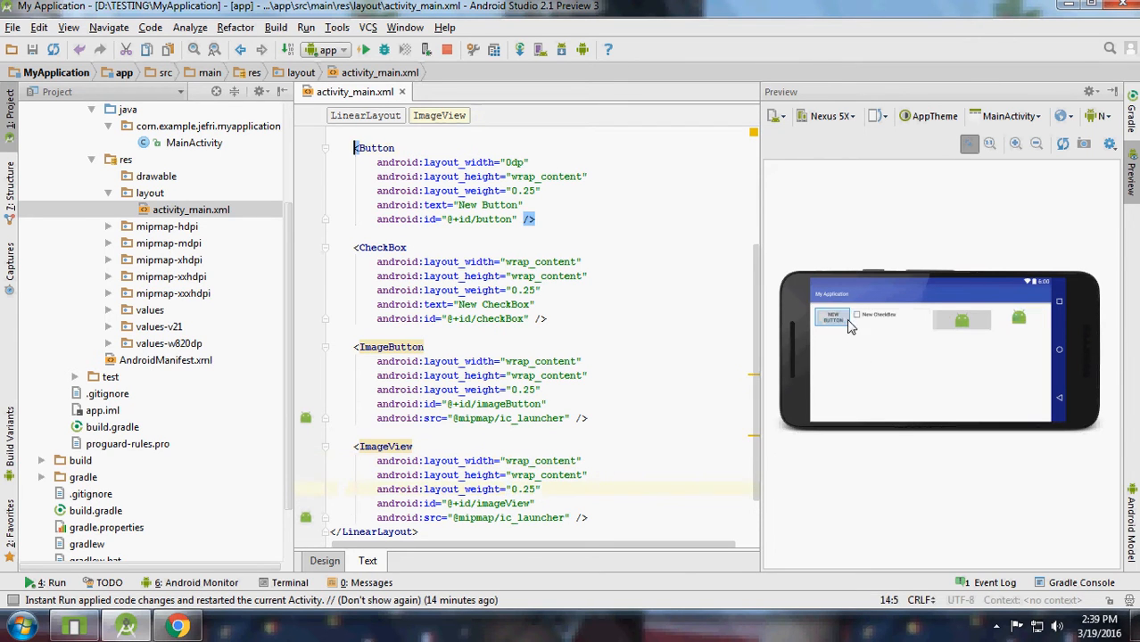
click(959, 319)
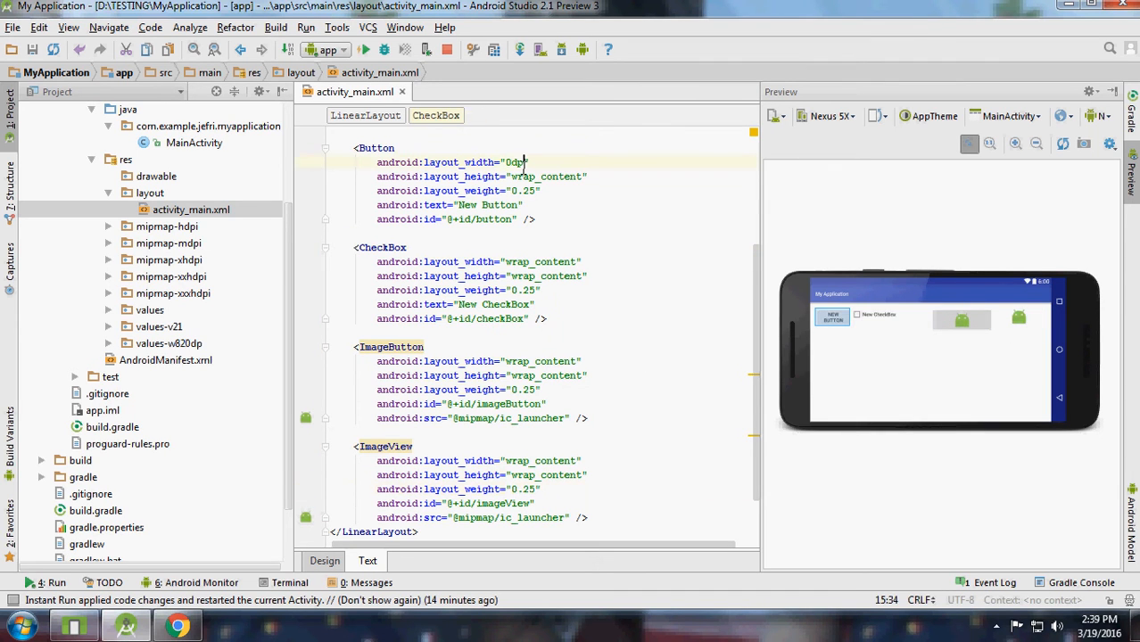
double_click(540, 261)
text(0d)
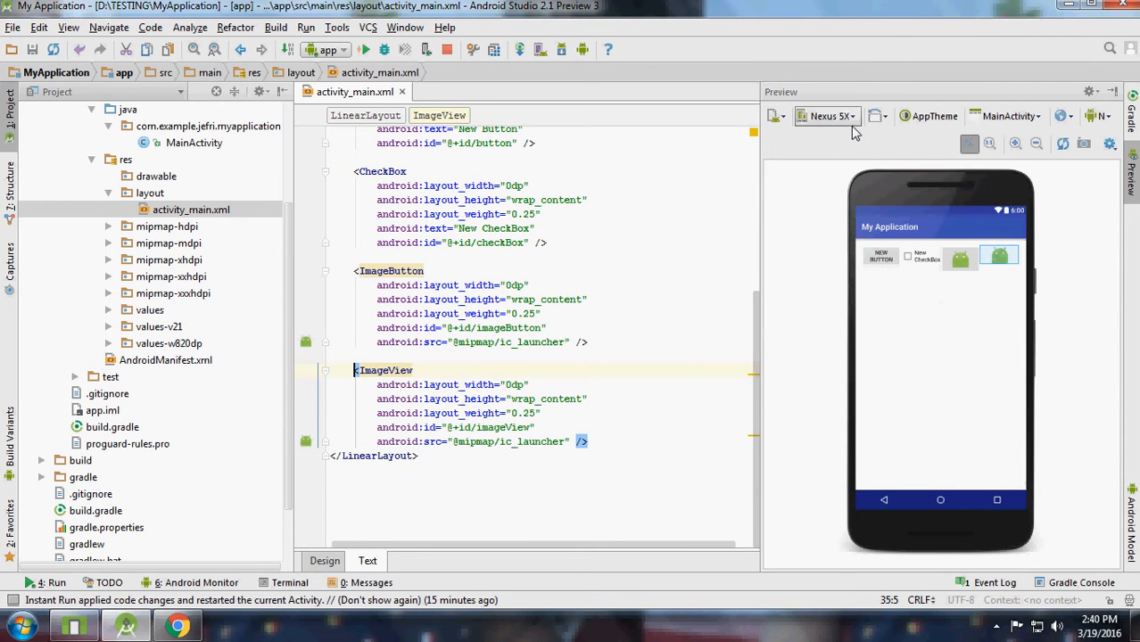
Preview on Nexus 10 and Nexus 5X, browse the palette, then delete the widgets and weightSum.
click(827, 116)
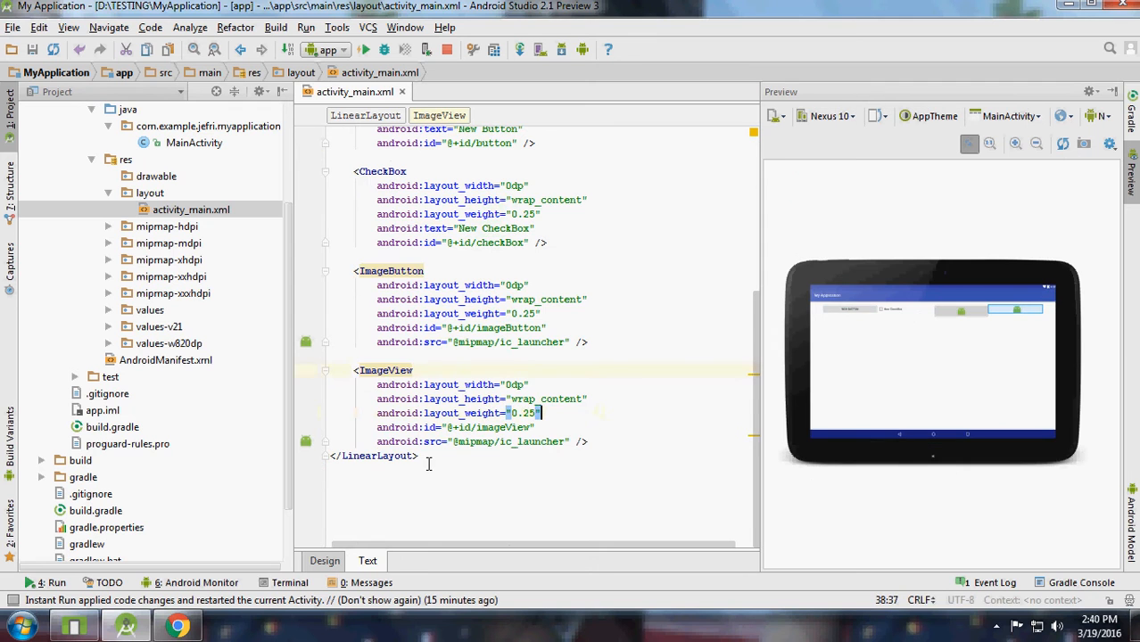
click(827, 116)
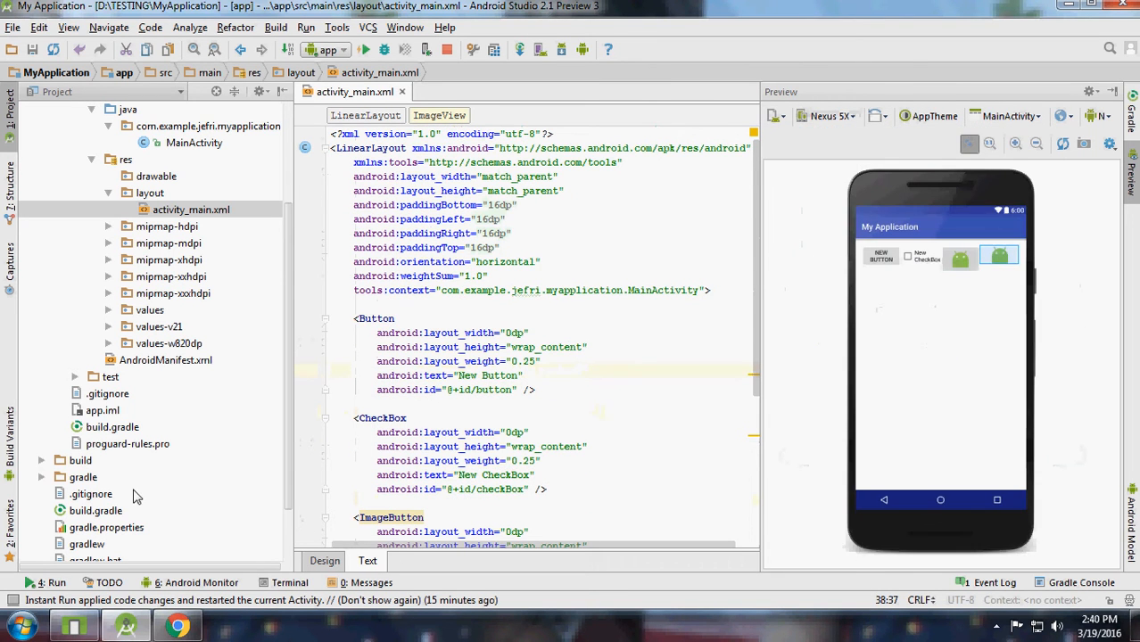
click(323, 560)
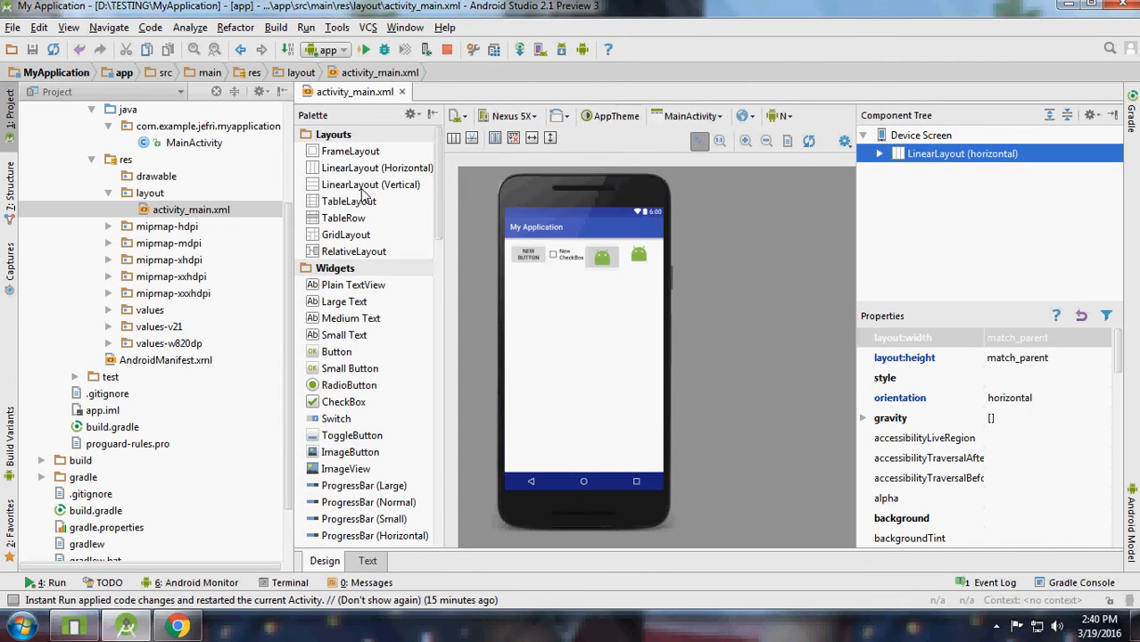
mouse_move(353, 250)
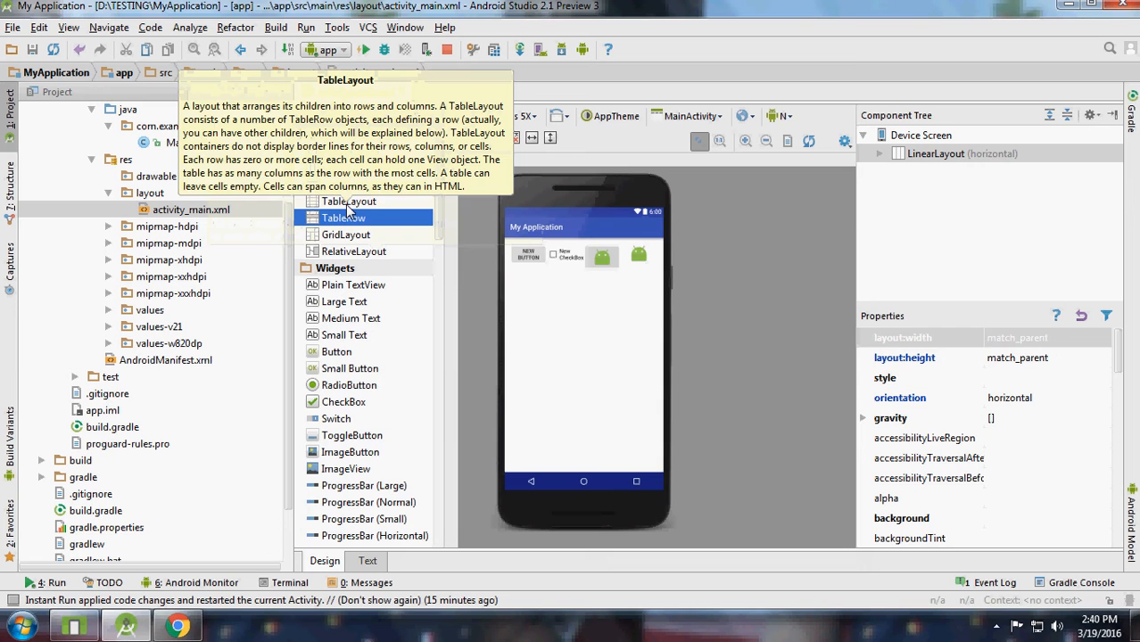
click(367, 560)
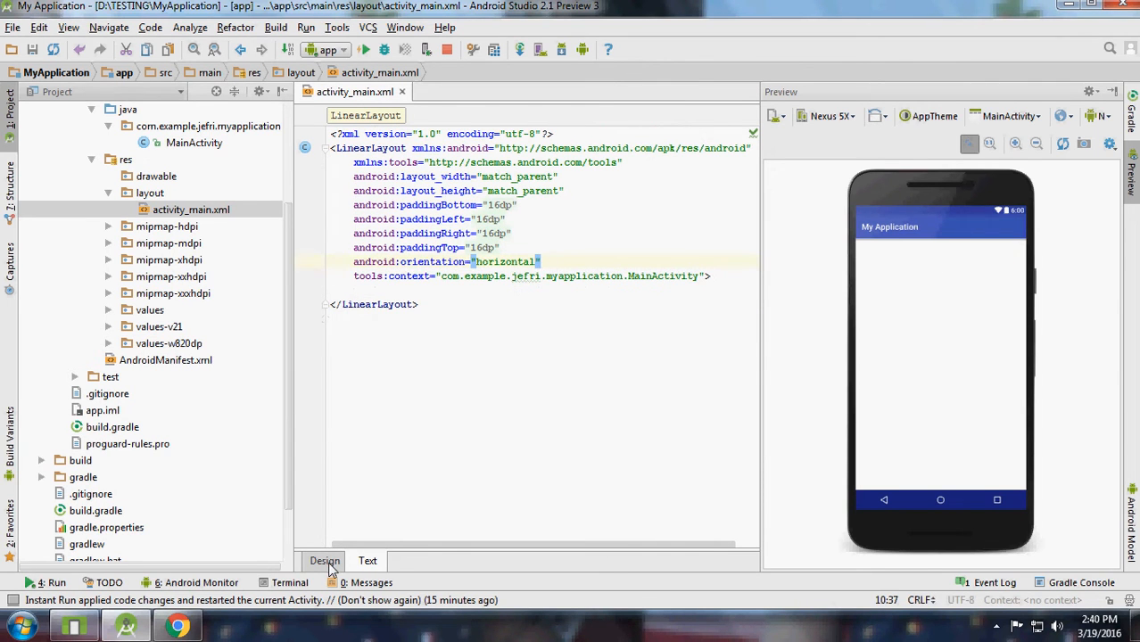
Add a match_parent TableLayout with three TableRows and a Large Text in the first row.
click(324, 560)
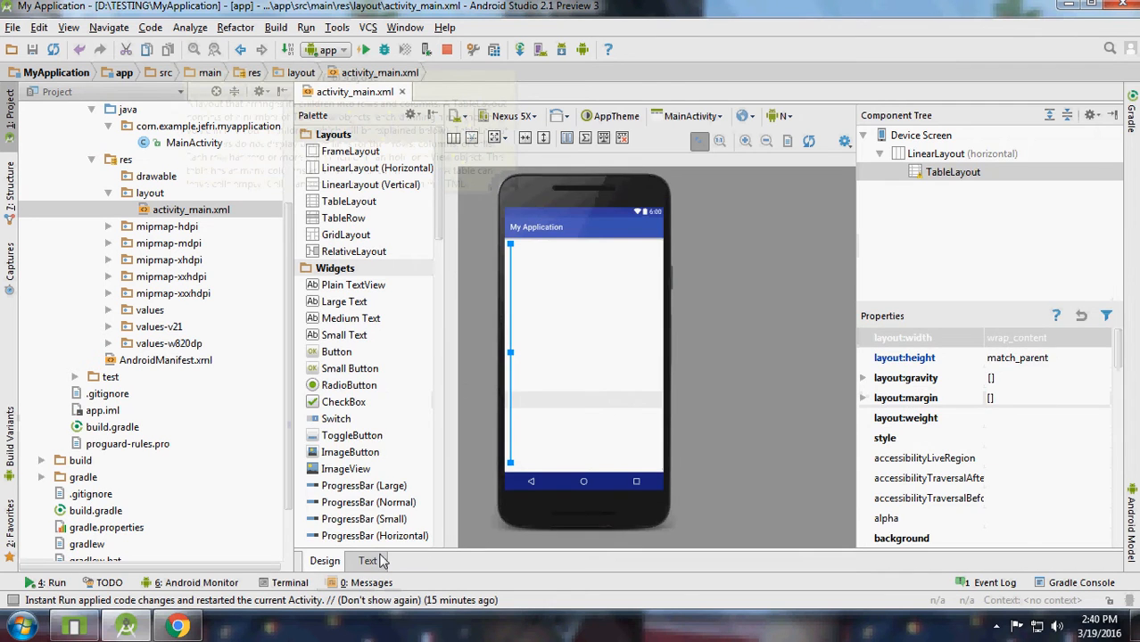
click(366, 560)
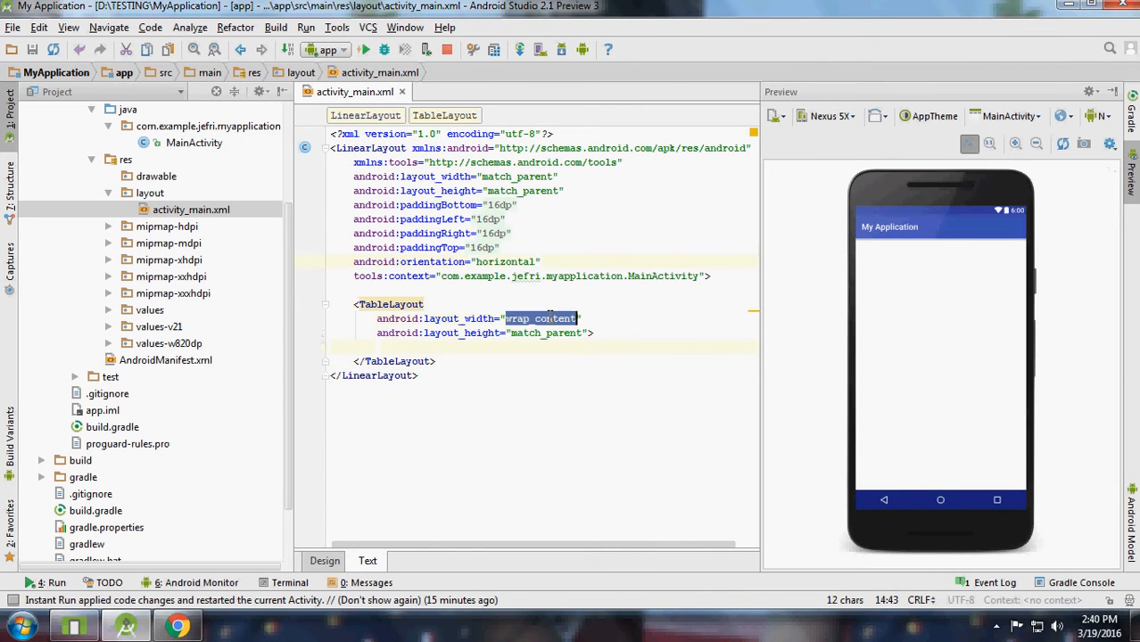
text(match_parent)
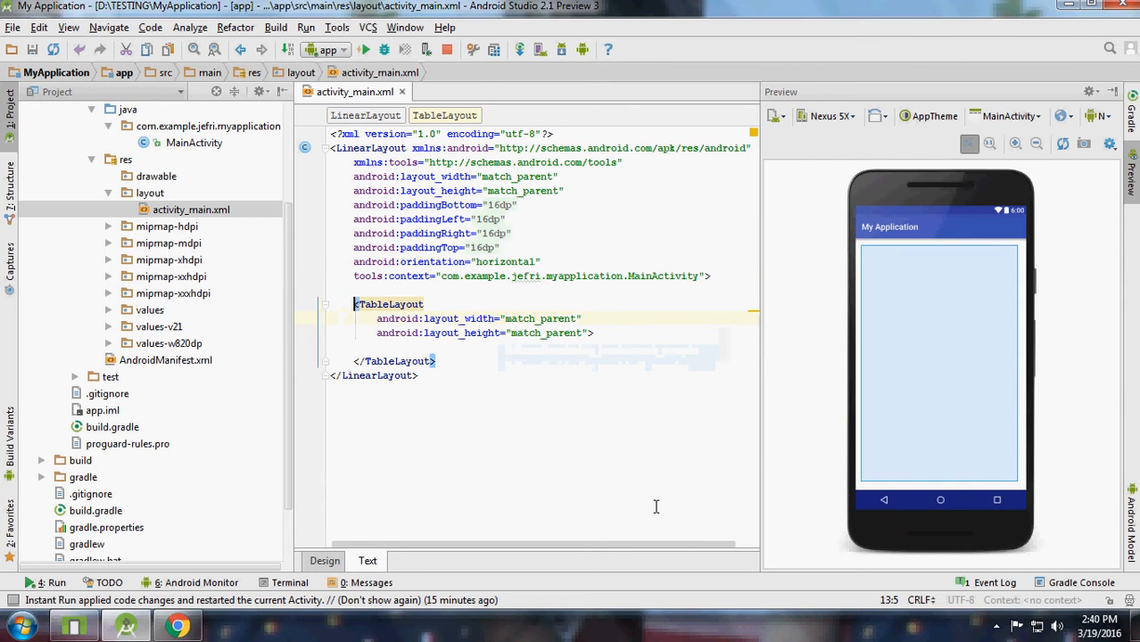
click(324, 560)
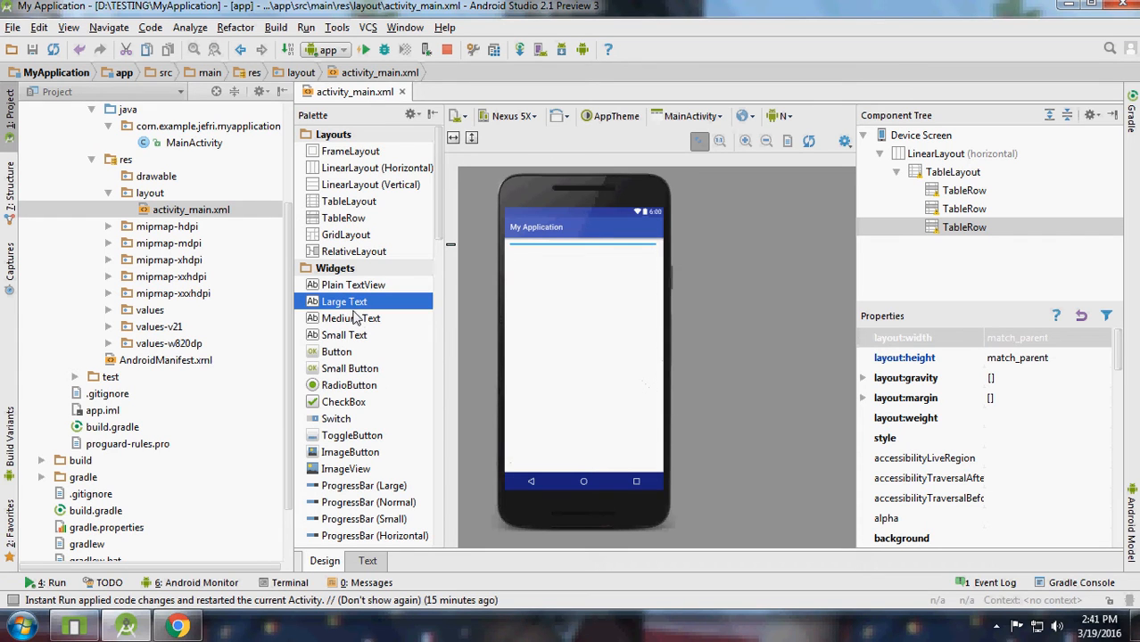
drag(343, 300, 531, 248)
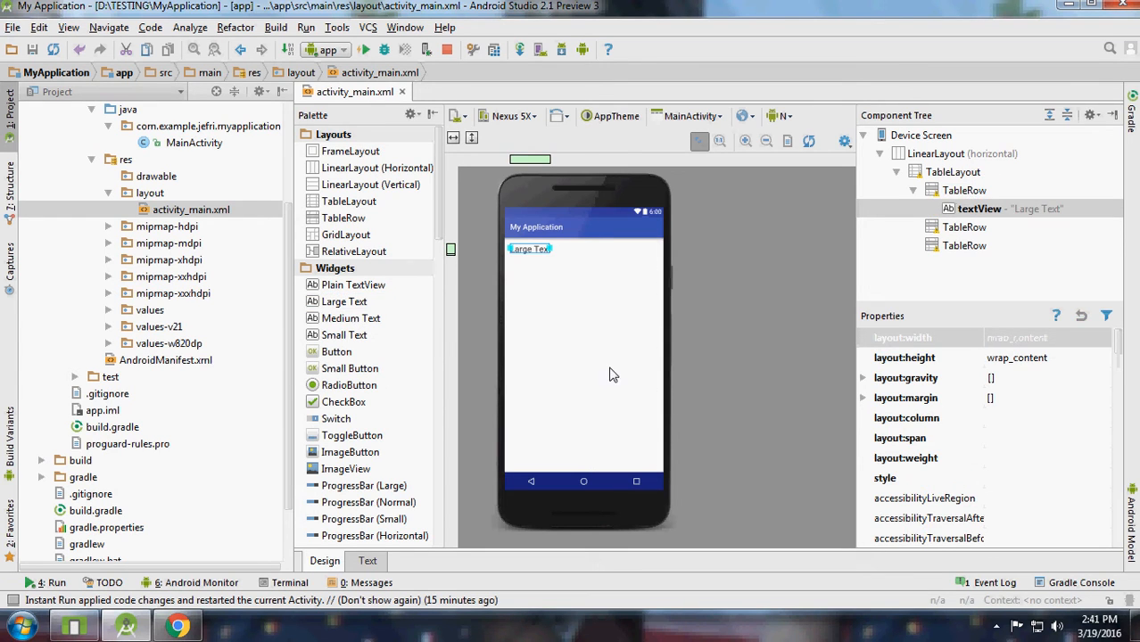
Drop two Large Texts into row two and three RadioButtons into row three.
click(963, 226)
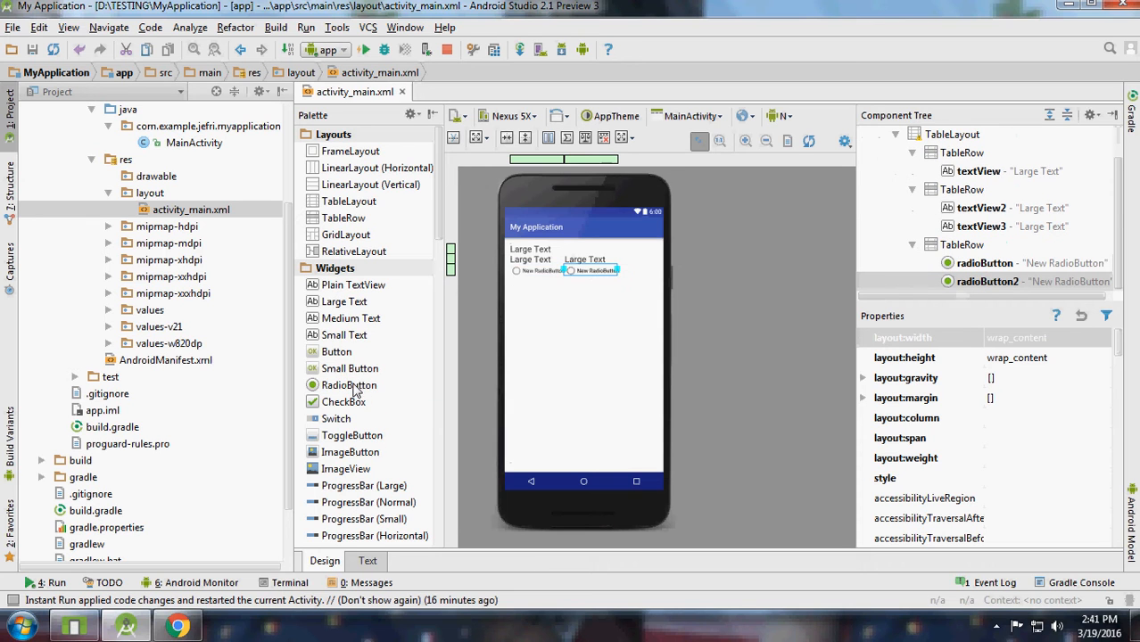
drag(348, 384, 642, 270)
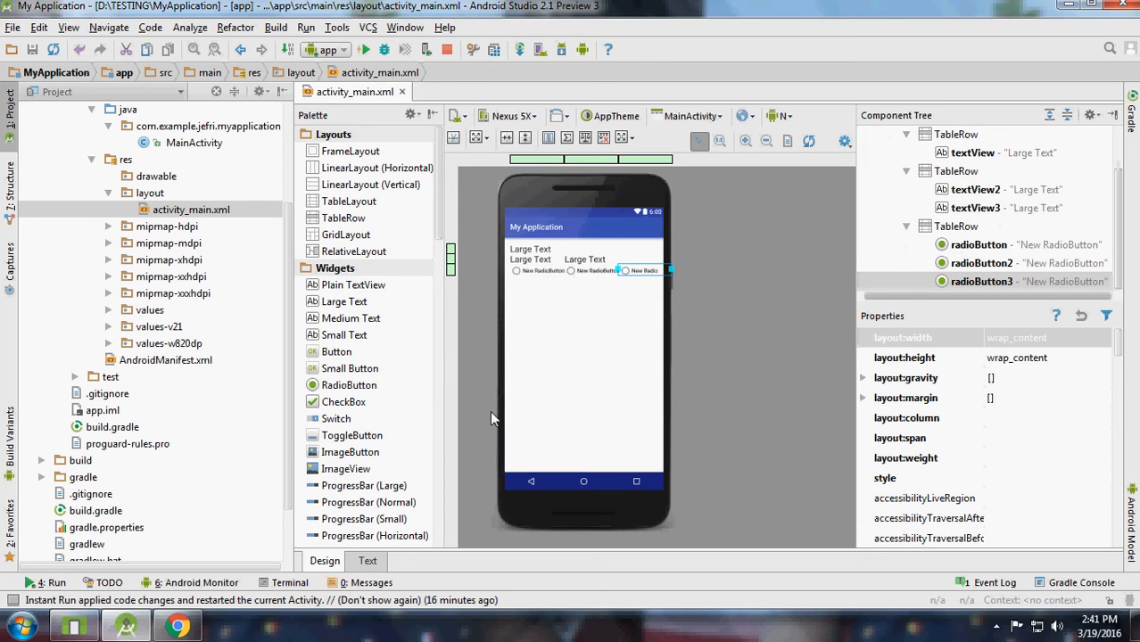
click(531, 248)
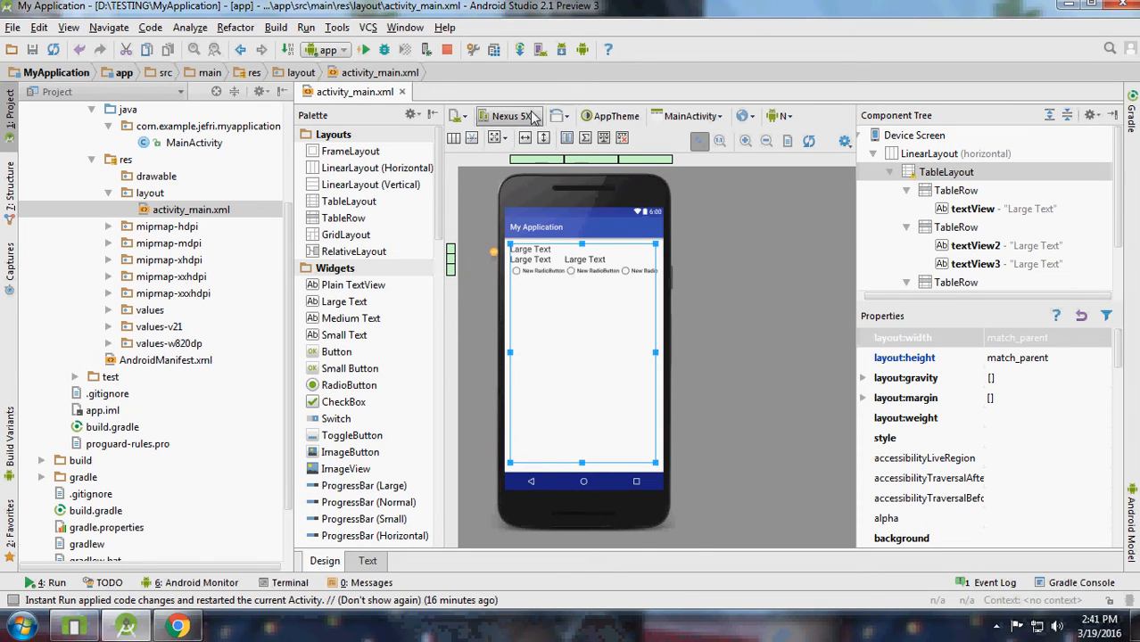
Preview the layout on a Nexus 10 tablet and view the XML source.
click(510, 116)
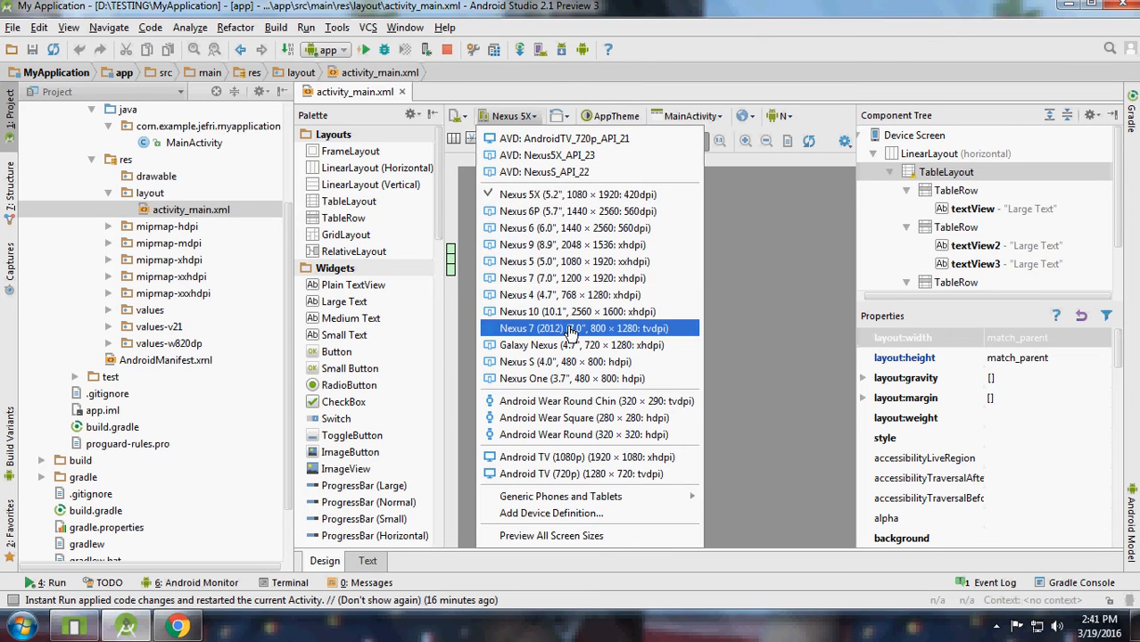
click(585, 328)
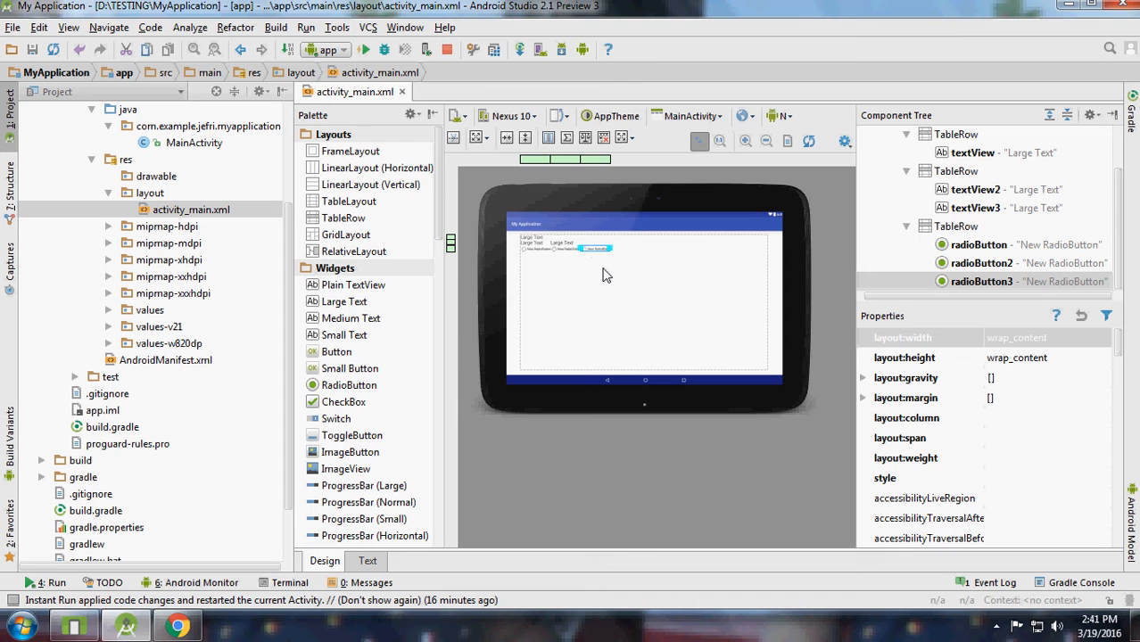
click(366, 560)
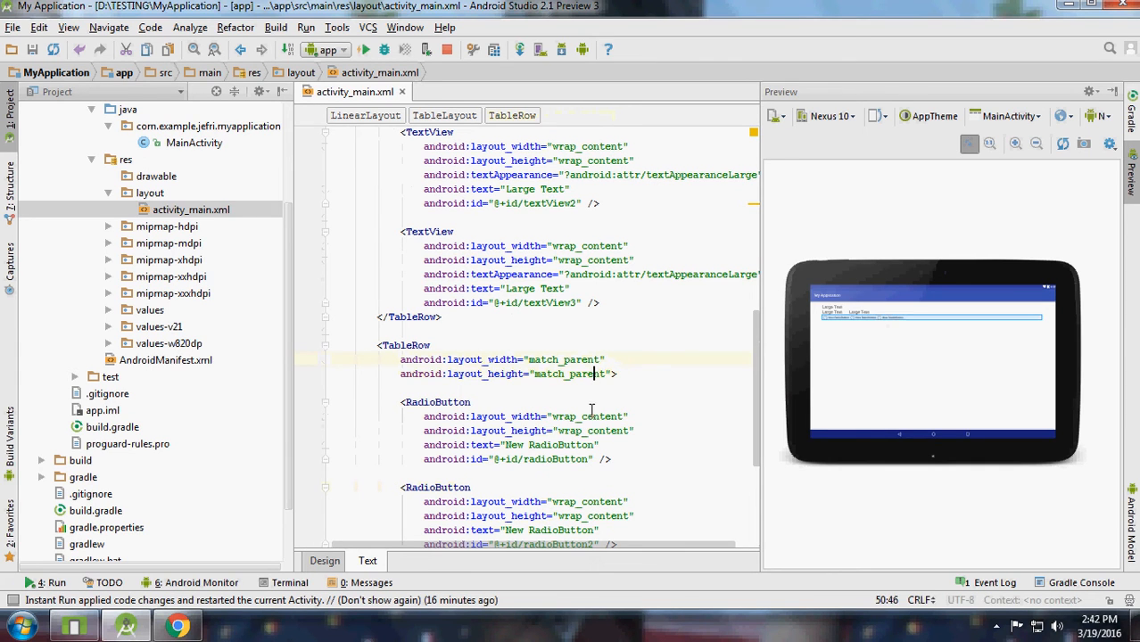
Add weightSum 1.0 to the second TableRow and layout_weight 0.5 to textView2.
double_click(564, 359)
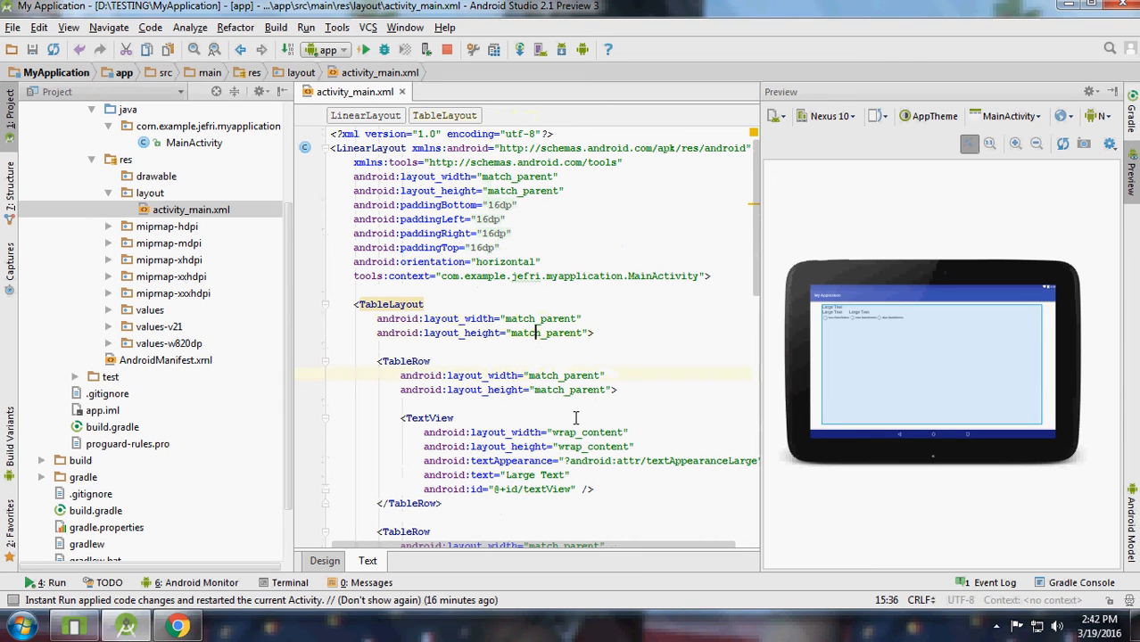
scroll(down, 3)
text(android:w)
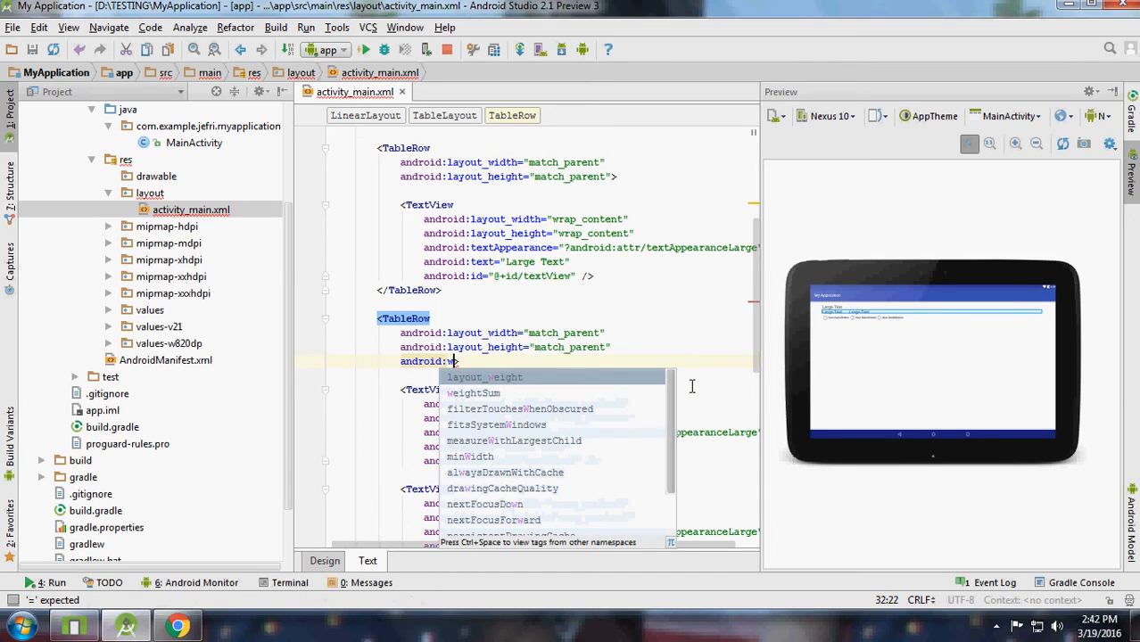
click(473, 392)
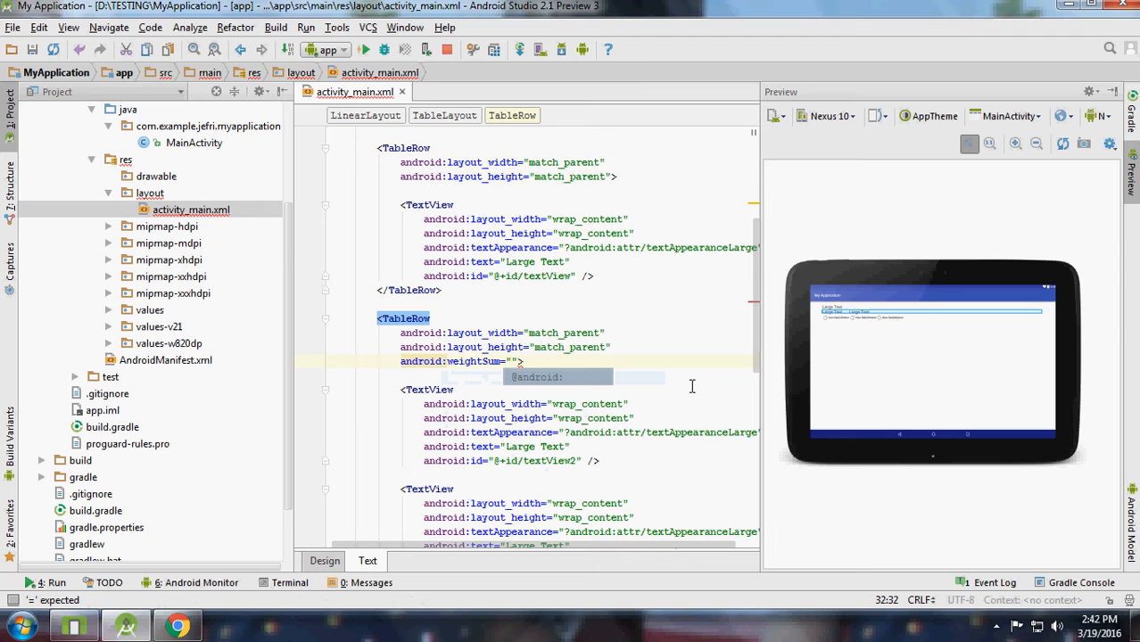
text(1.0)
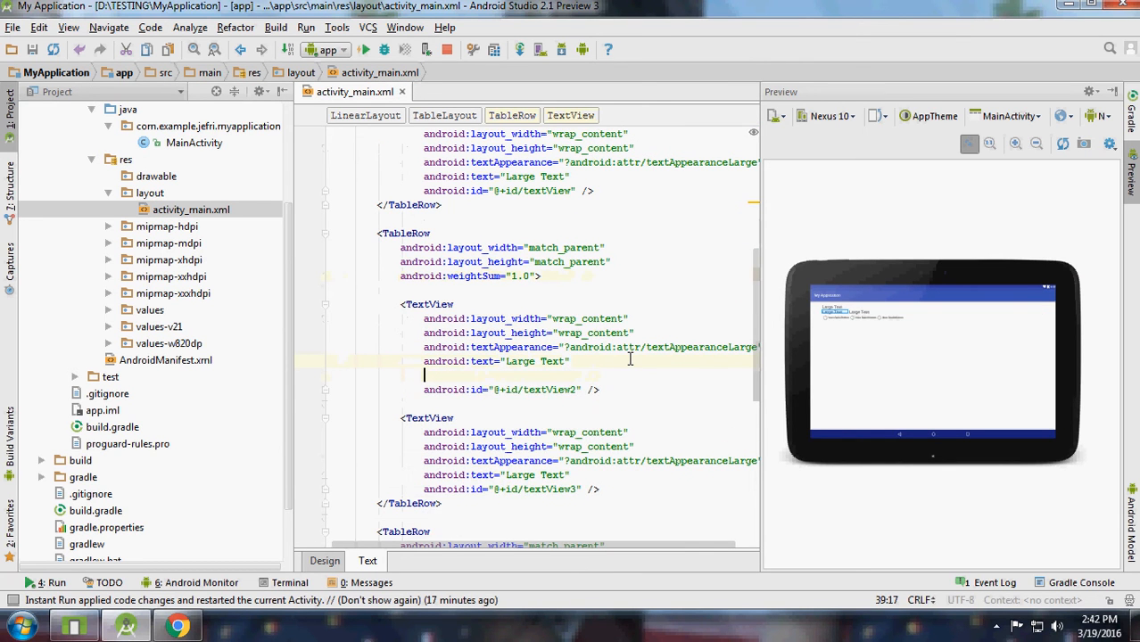
text(android:we)
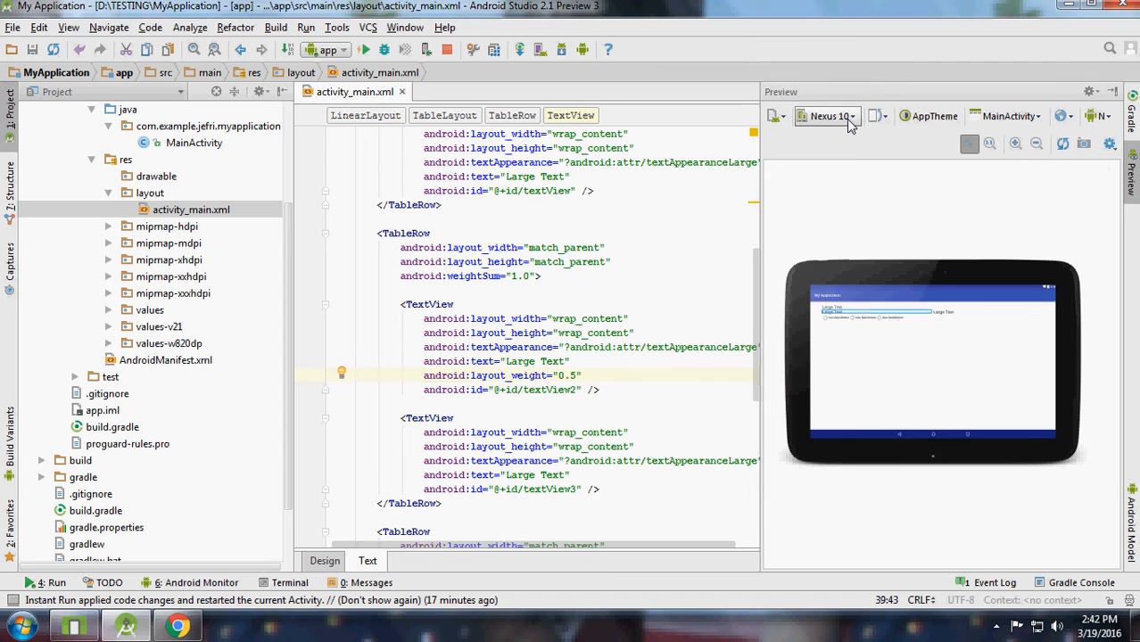
Switch the preview device to Nexus 5X and return to the Design view.
click(825, 116)
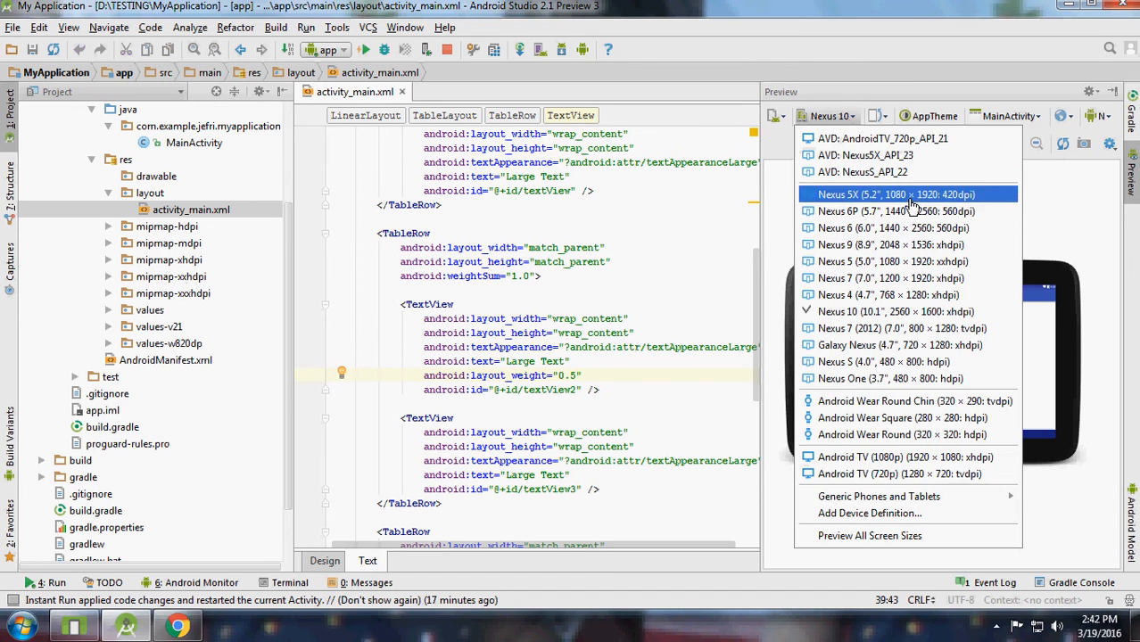
click(895, 194)
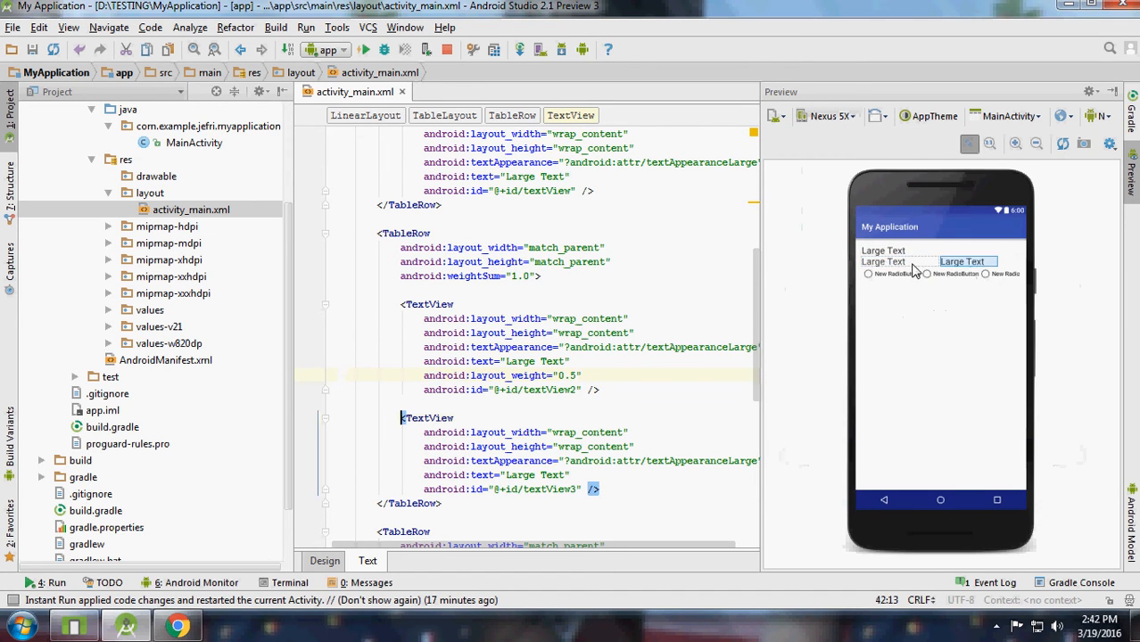
scroll(down, 3)
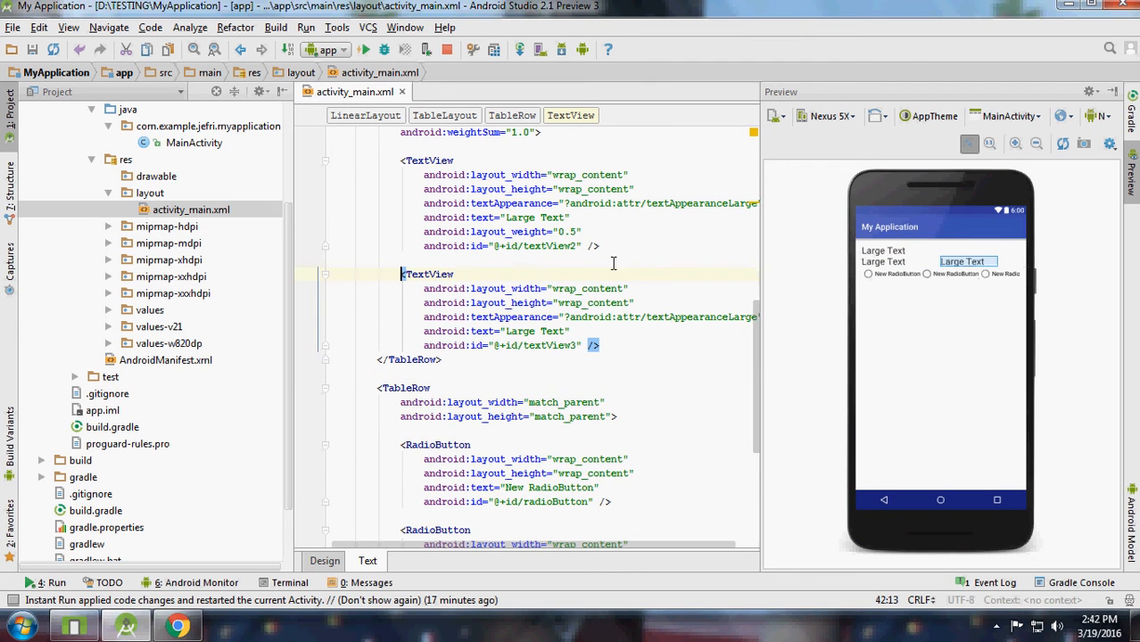
click(324, 560)
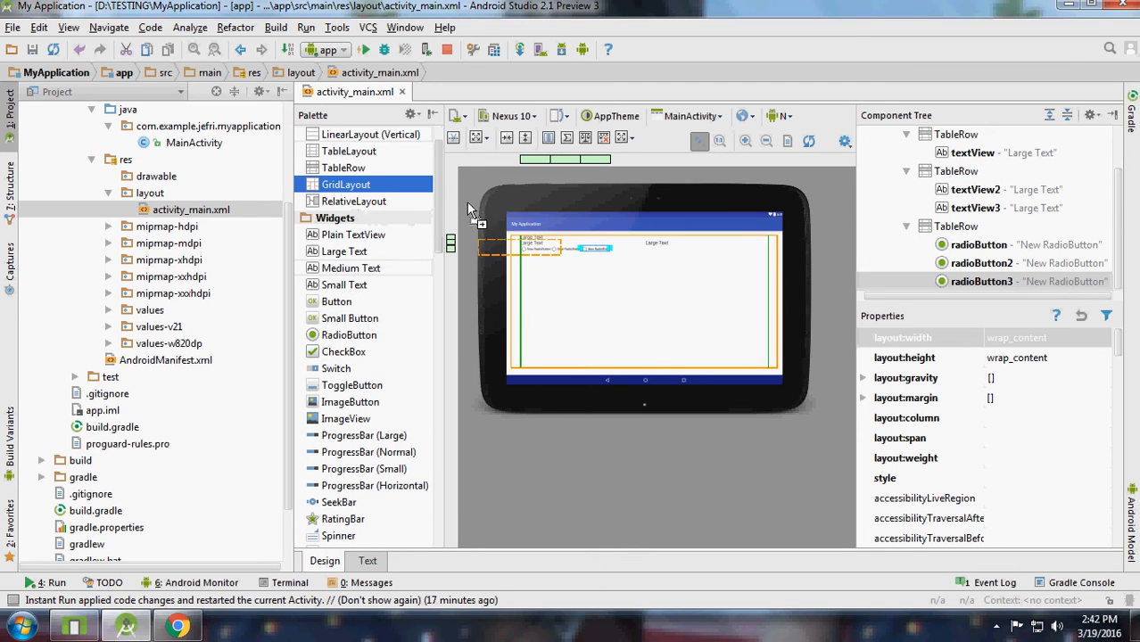
Replace the TableLayout with a GridLayout holding a TextView and RadioButton, then delete it.
click(508, 115)
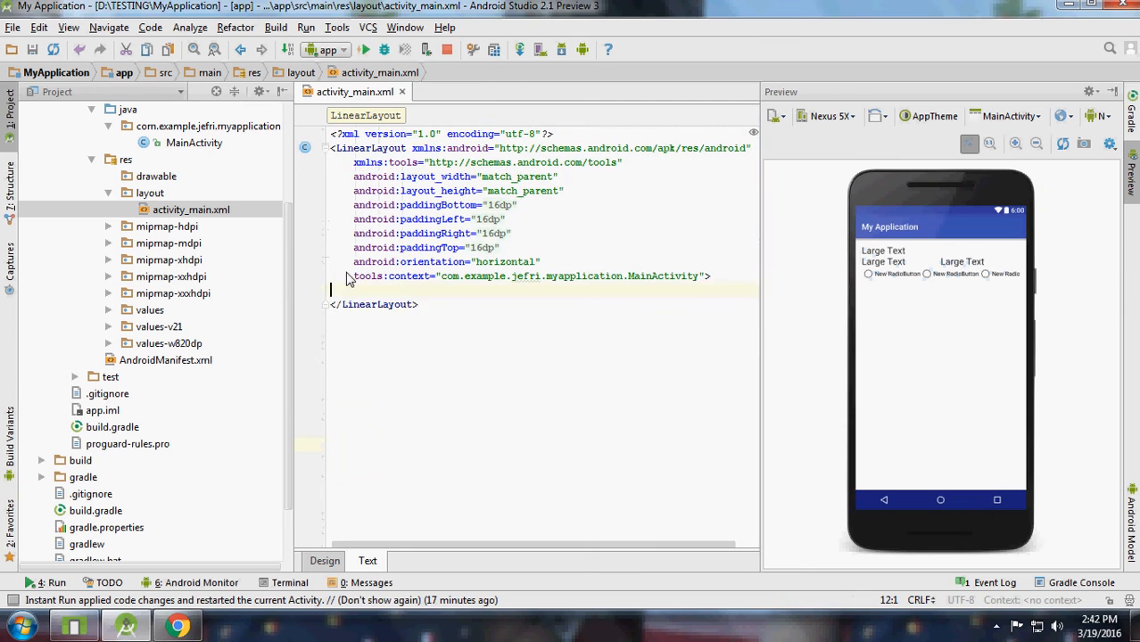
click(324, 561)
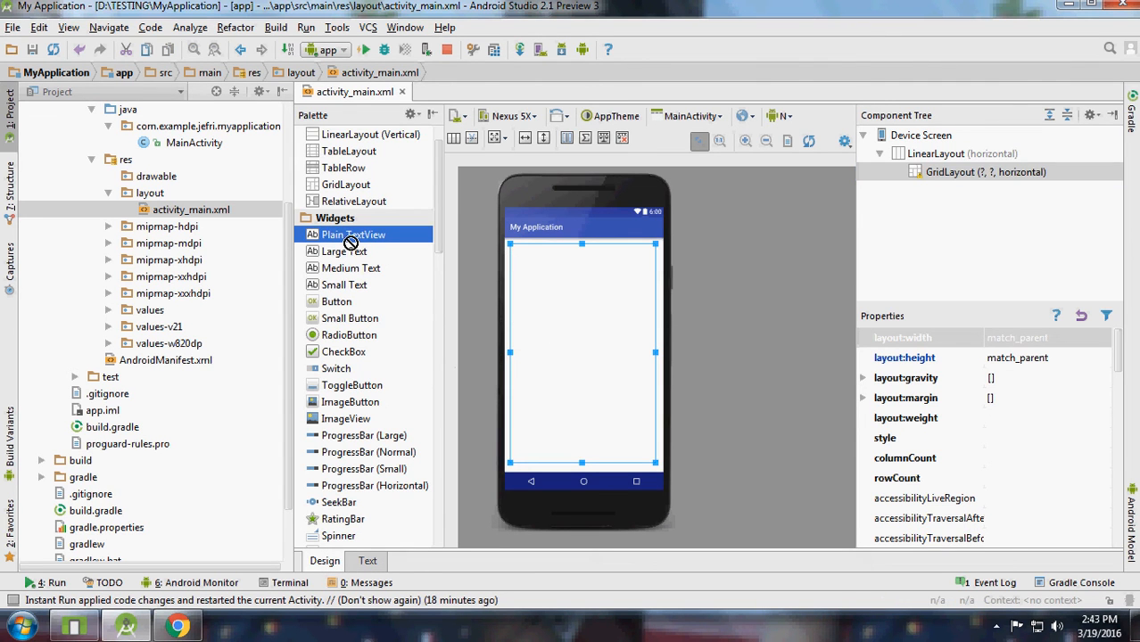
mouse_move(521, 258)
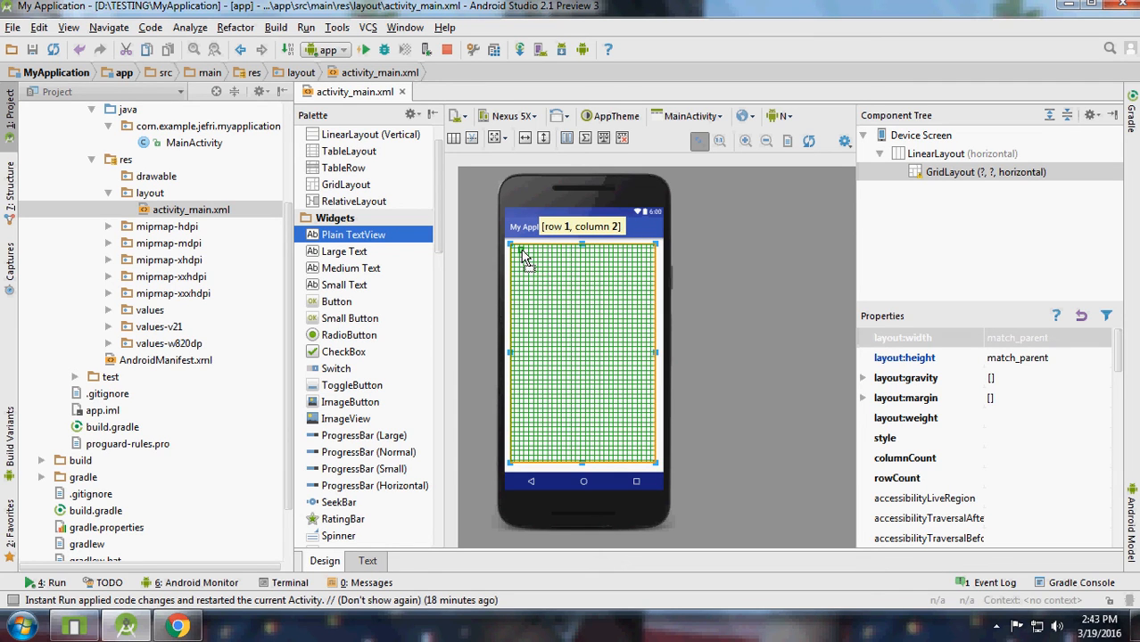
mouse_move(520, 256)
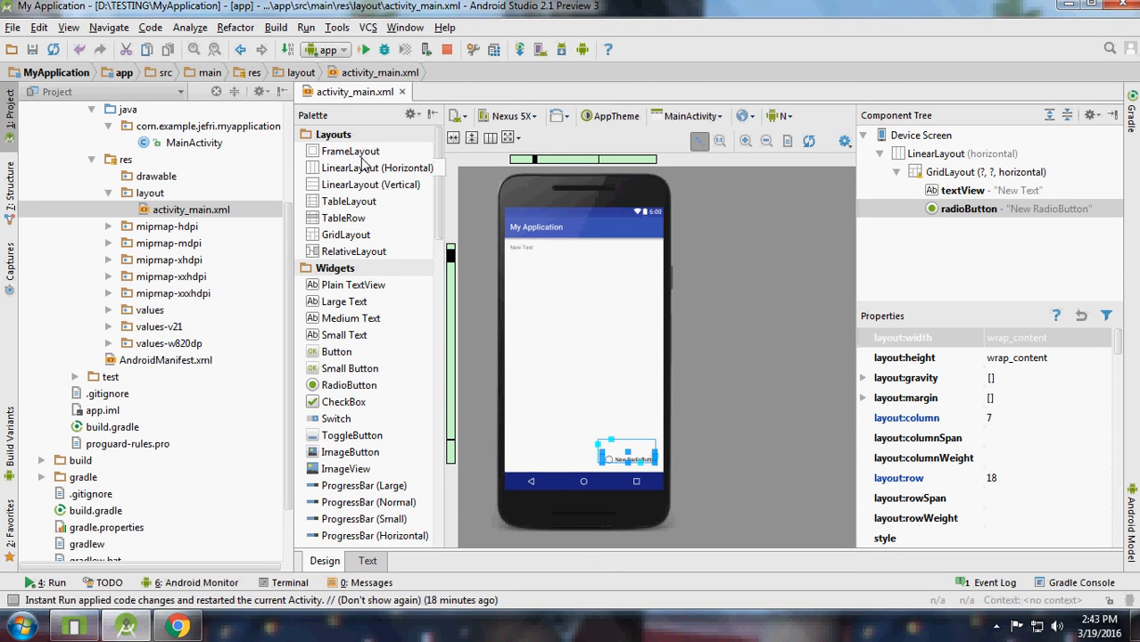
click(367, 560)
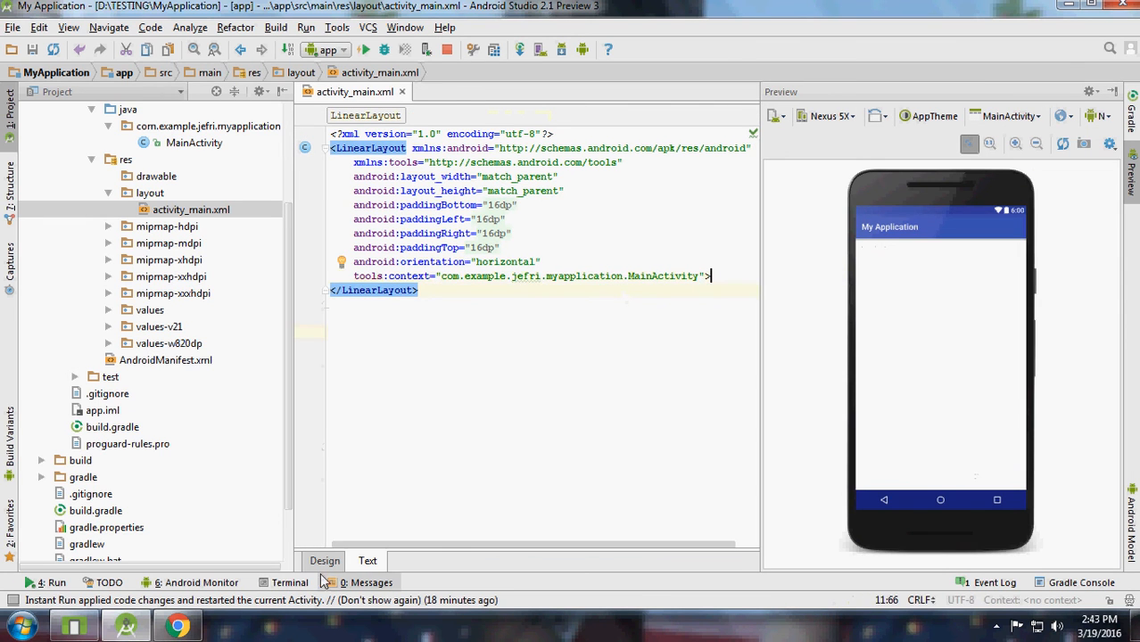
Add a FrameLayout with a centred Small Button, two ProgressBars, a WebView and a RatingBar.
click(325, 560)
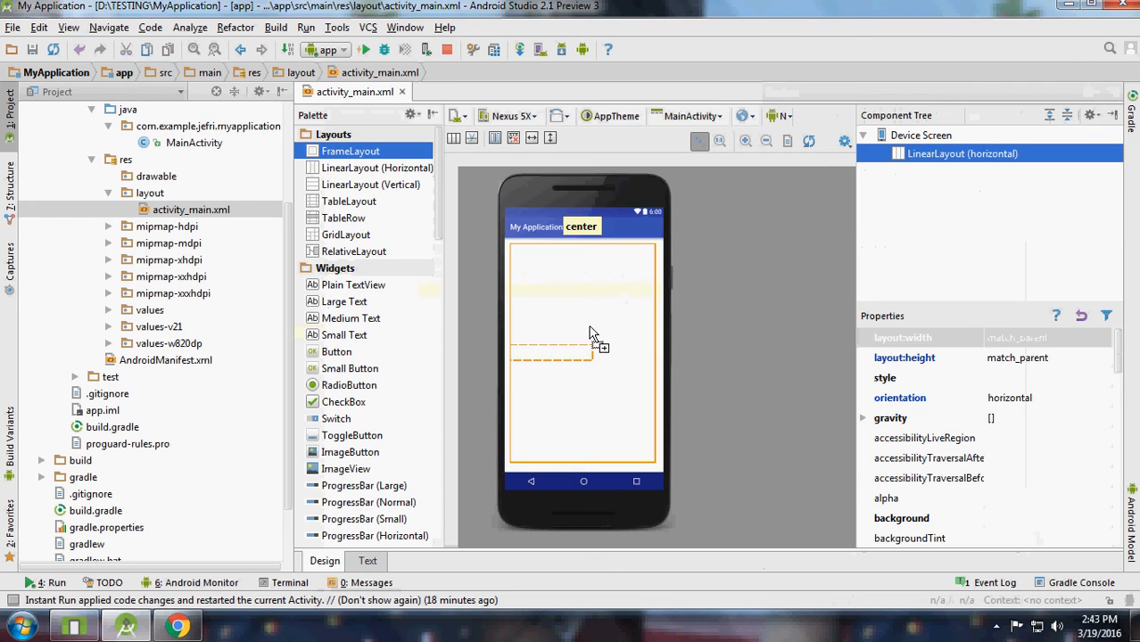
click(367, 560)
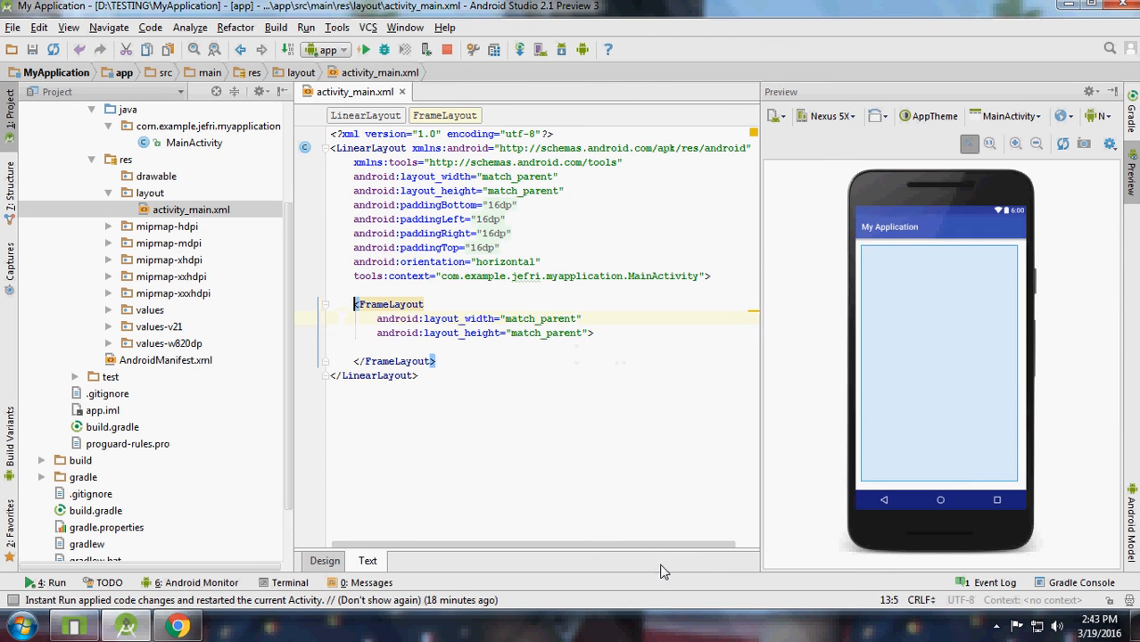
click(324, 560)
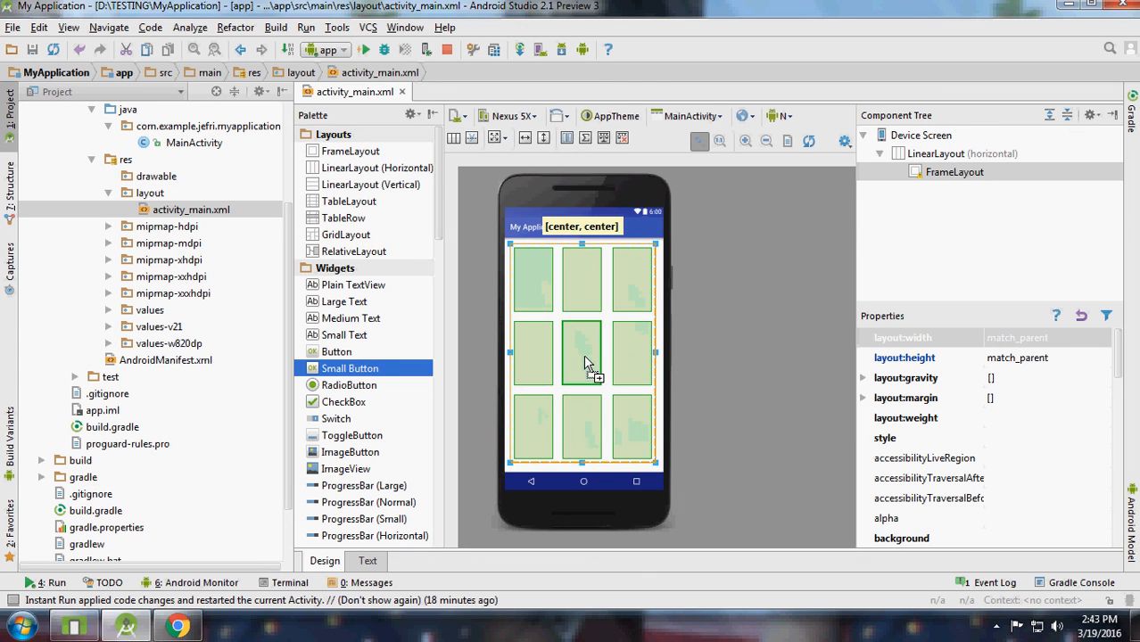
drag(336, 352, 584, 354)
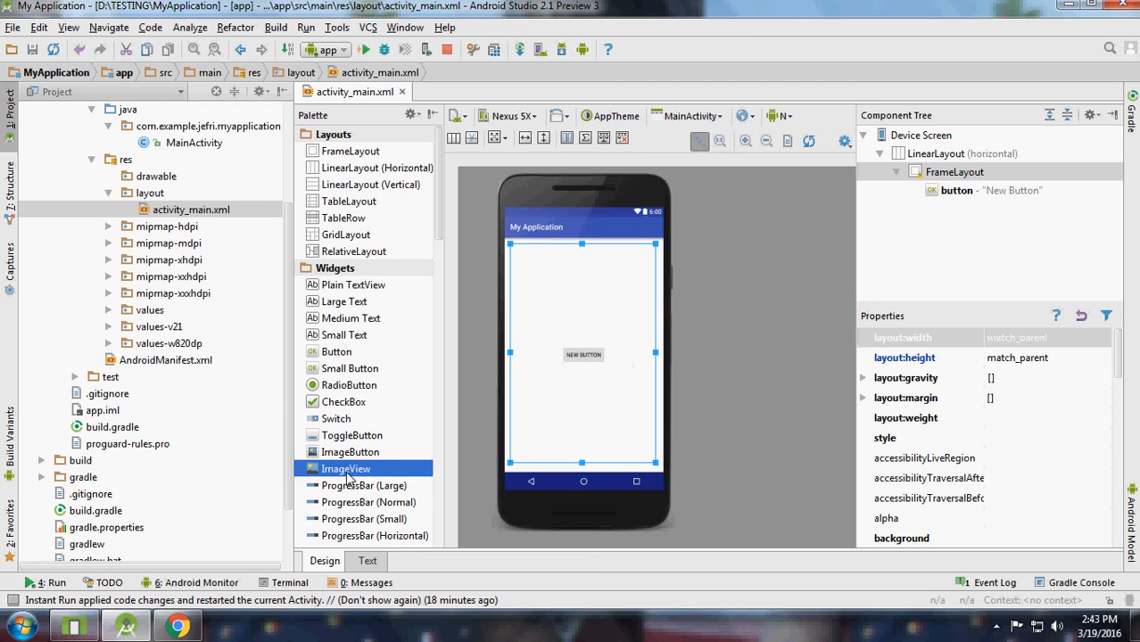
scroll(down, 3)
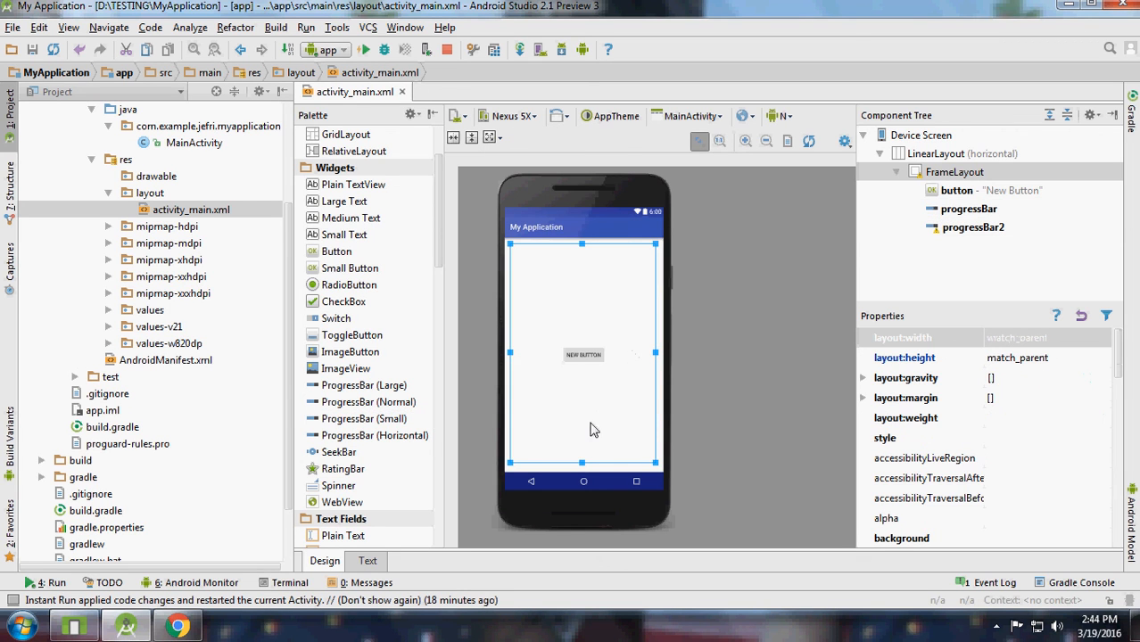
scroll(down, 3)
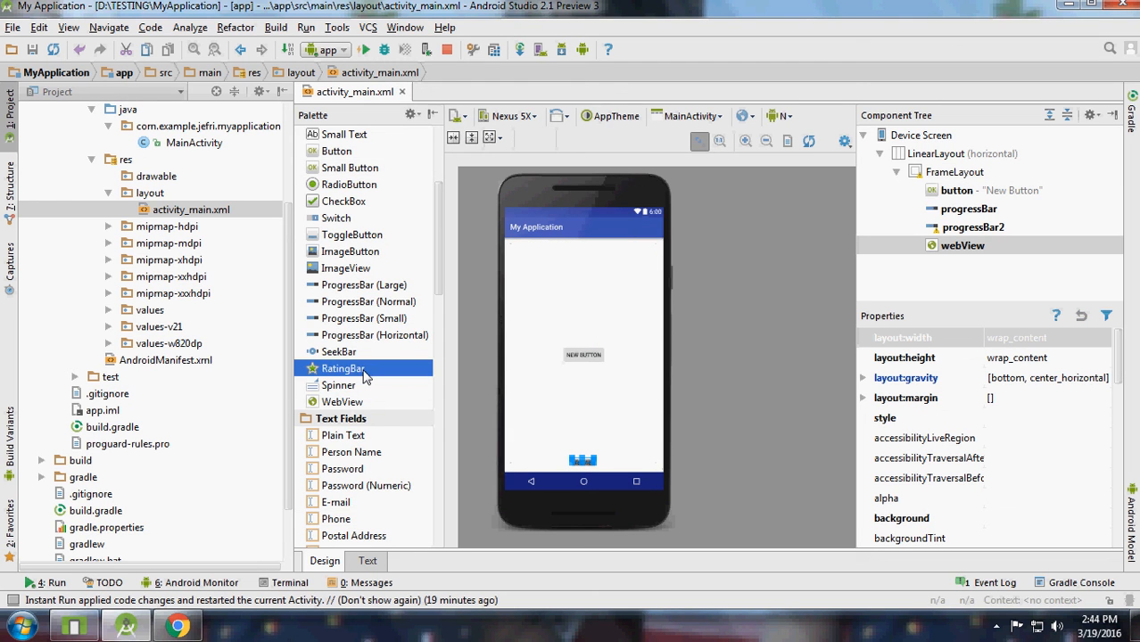
drag(342, 369, 582, 455)
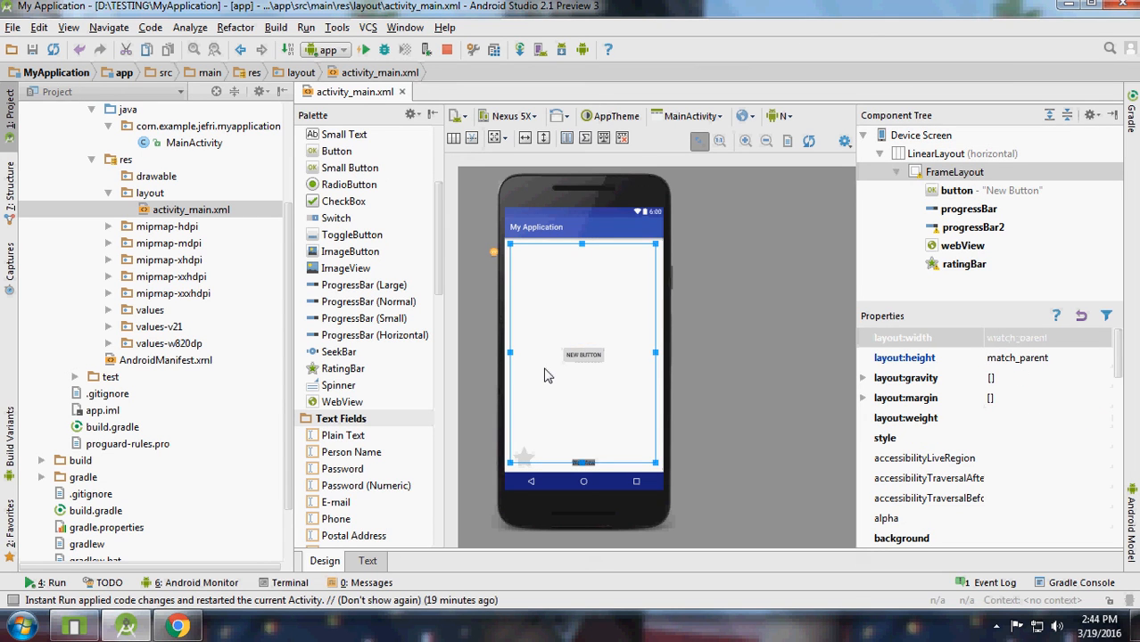
mouse_move(713, 383)
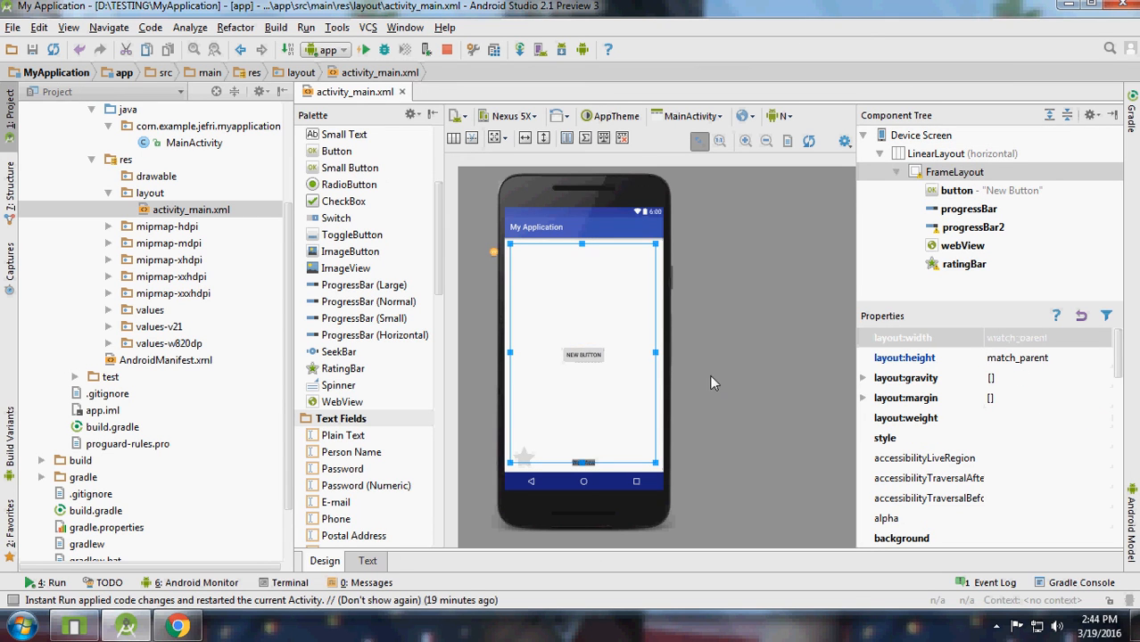